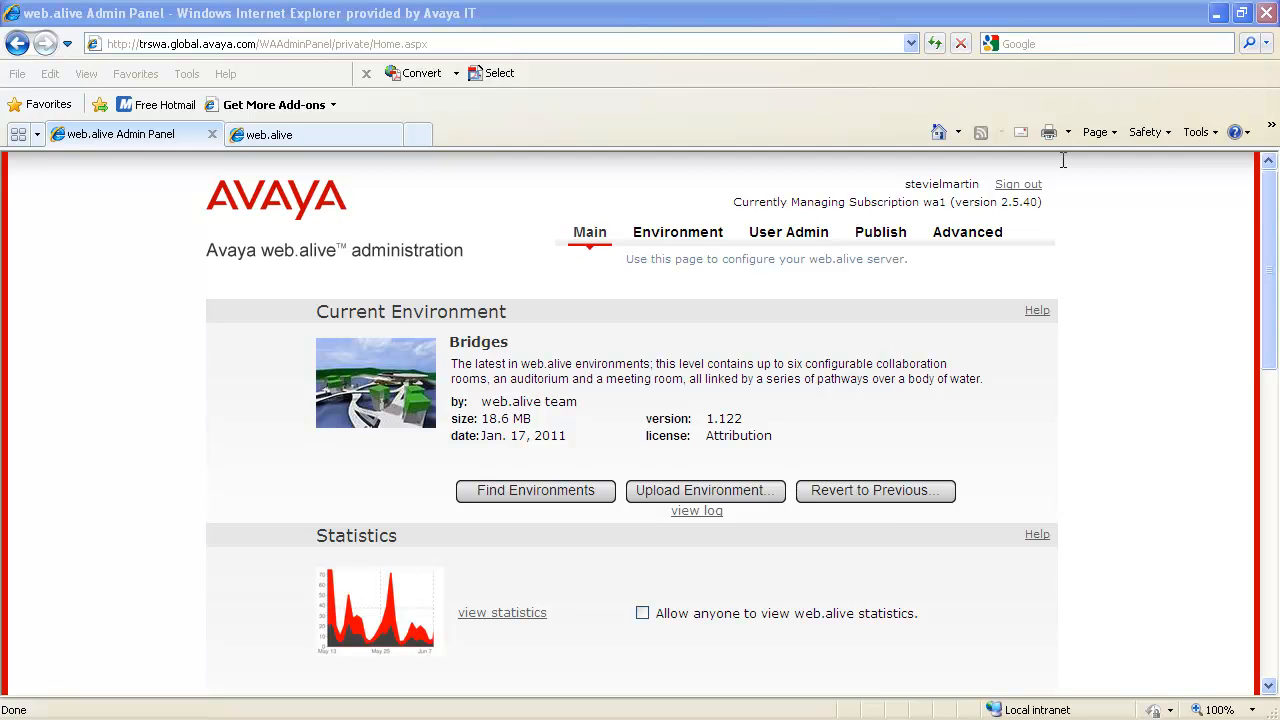
pyautogui.moveTo(1011, 100)
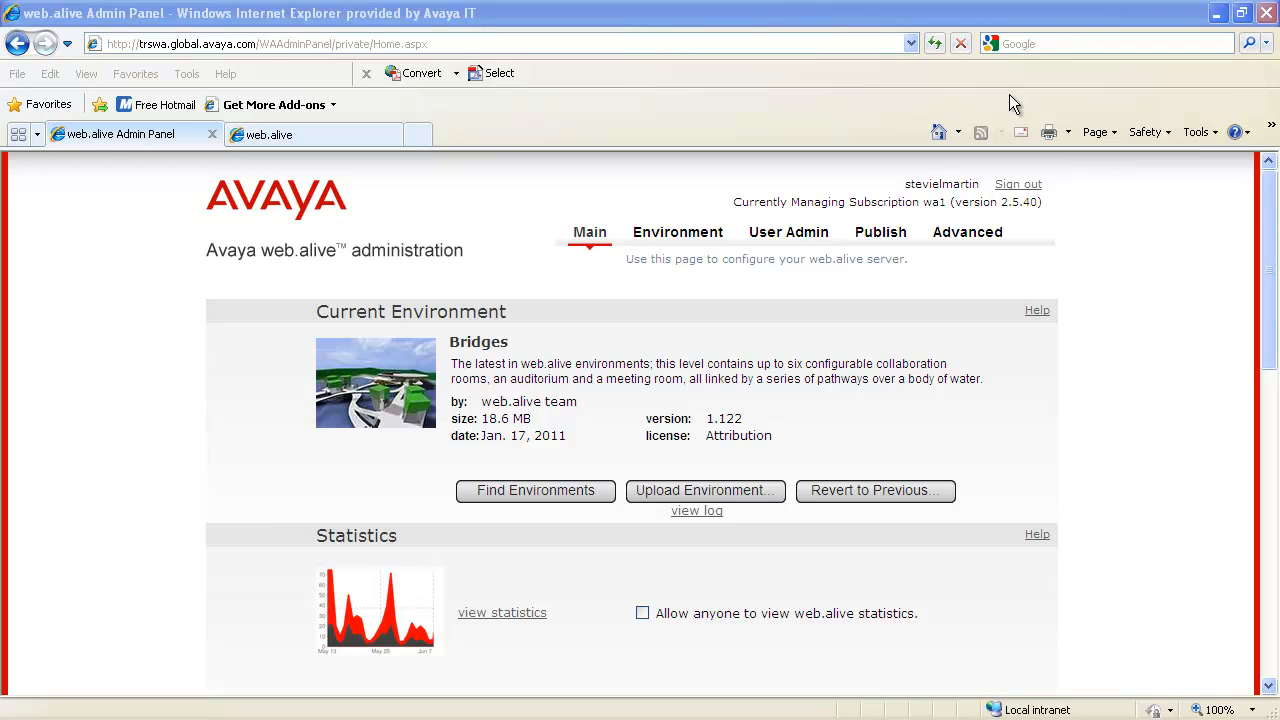
pyautogui.moveTo(987, 103)
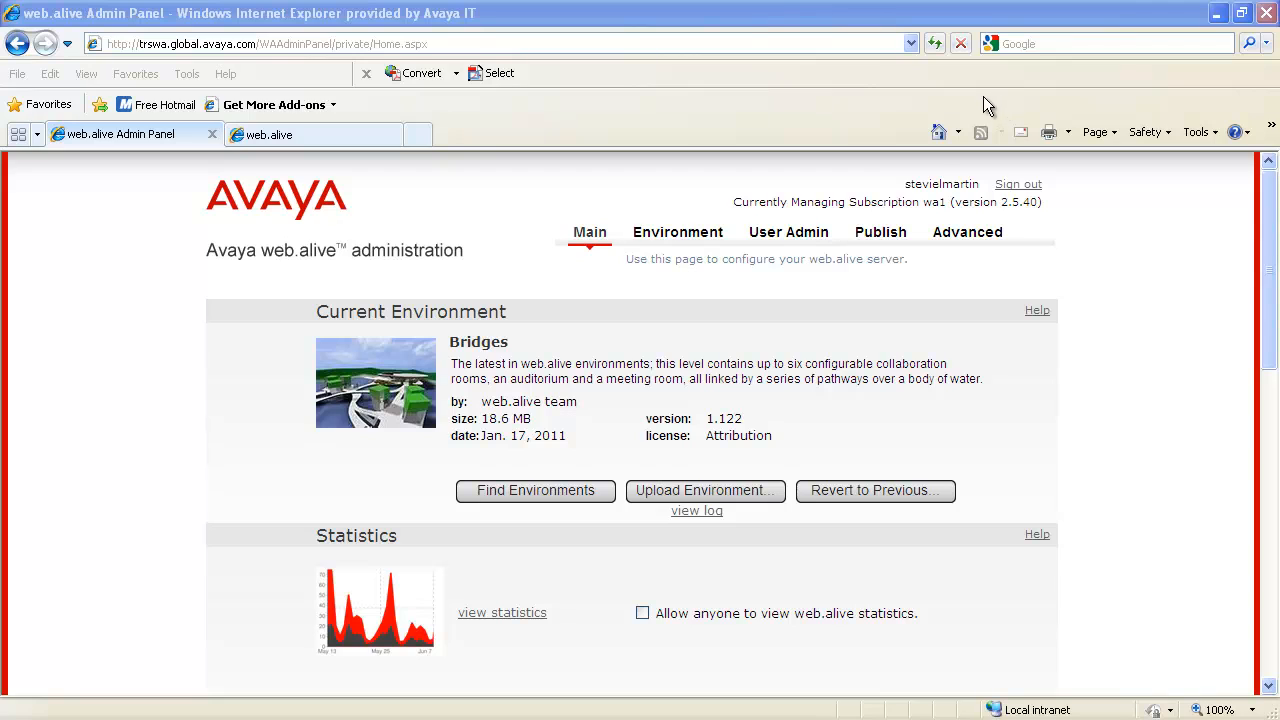
pyautogui.moveTo(963, 92)
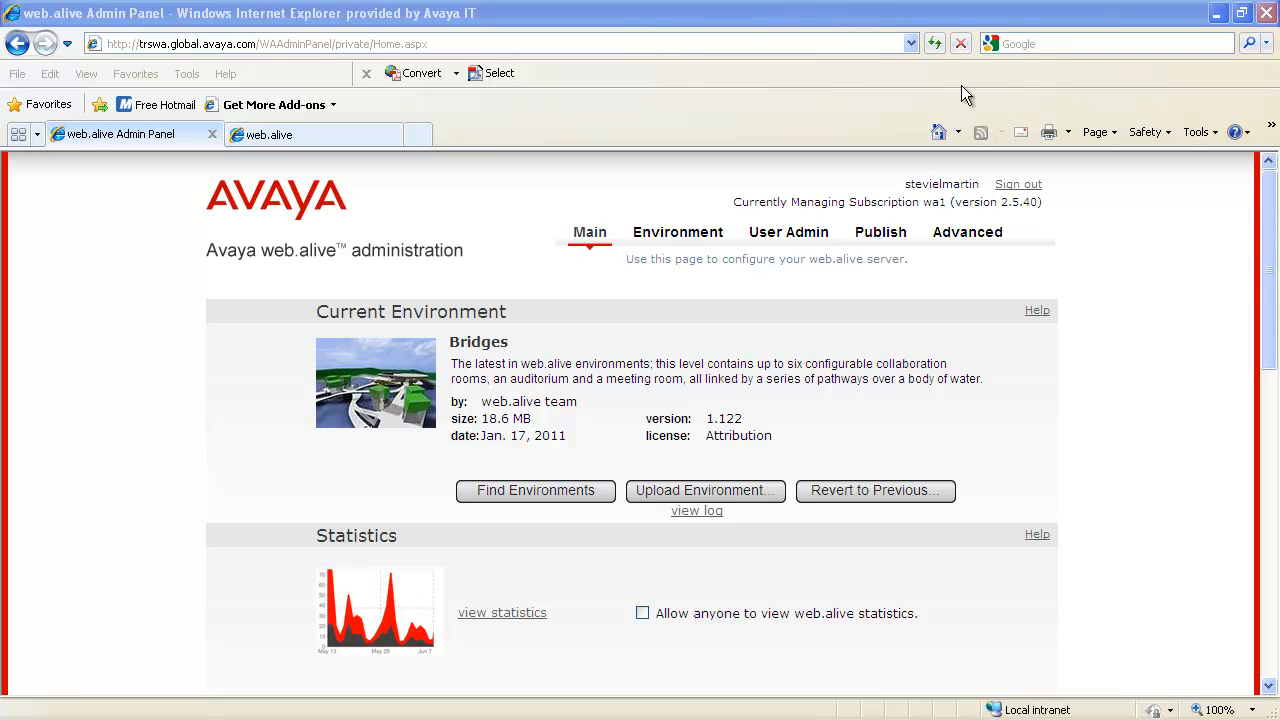
pyautogui.moveTo(856, 117)
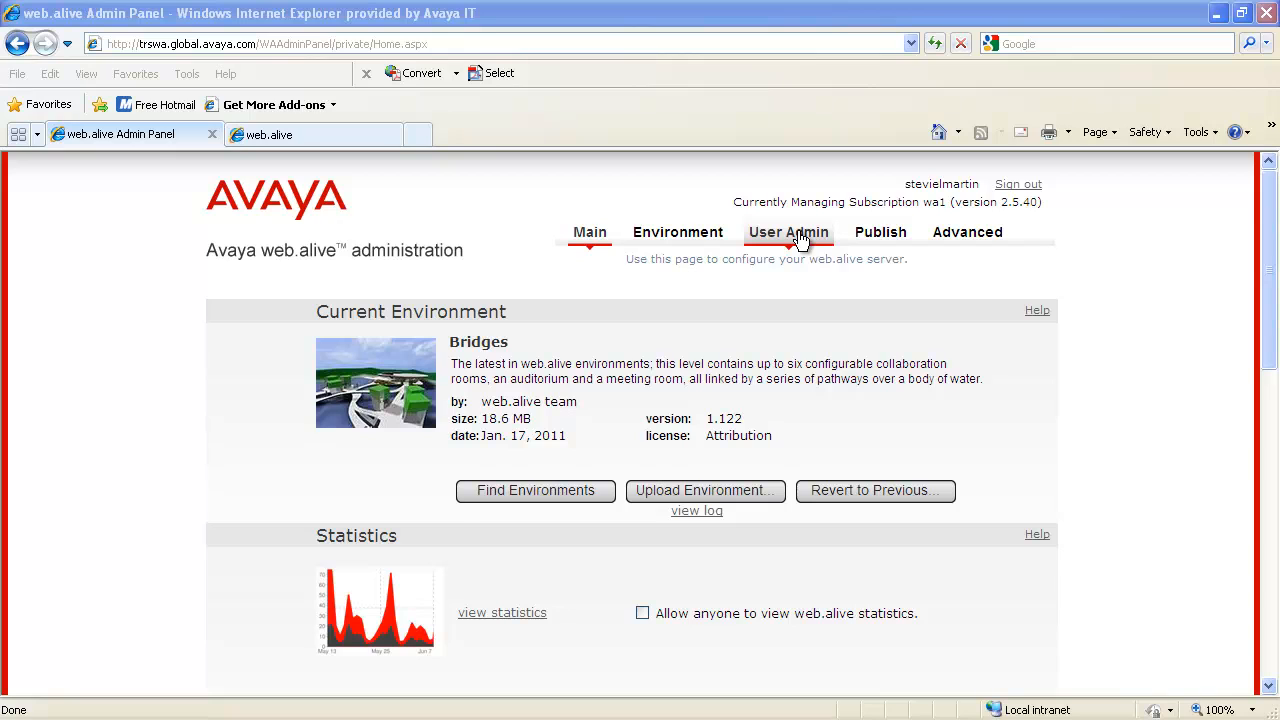
# Open the User Admin page listing the five configured users and their roles.
pyautogui.click(788, 232)
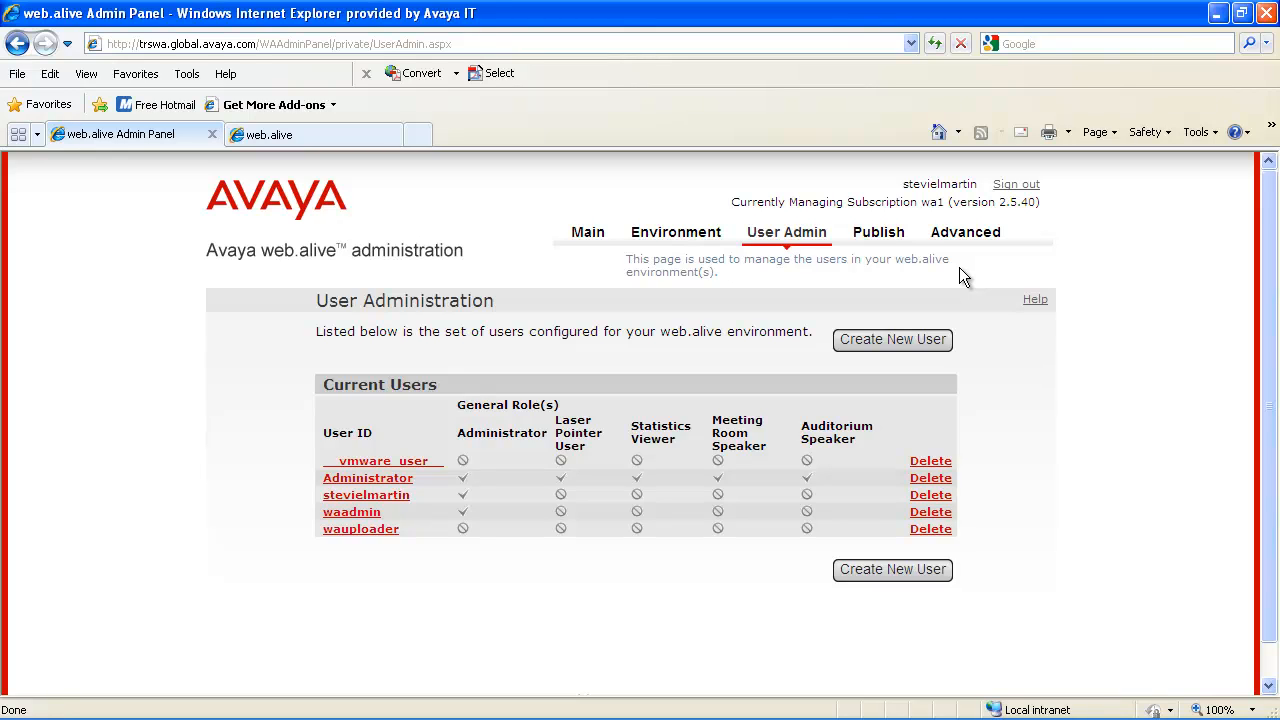
# Fill a new user form with name Hokie Nation, user ID Hokie and a confirmed password.
pyautogui.click(892, 339)
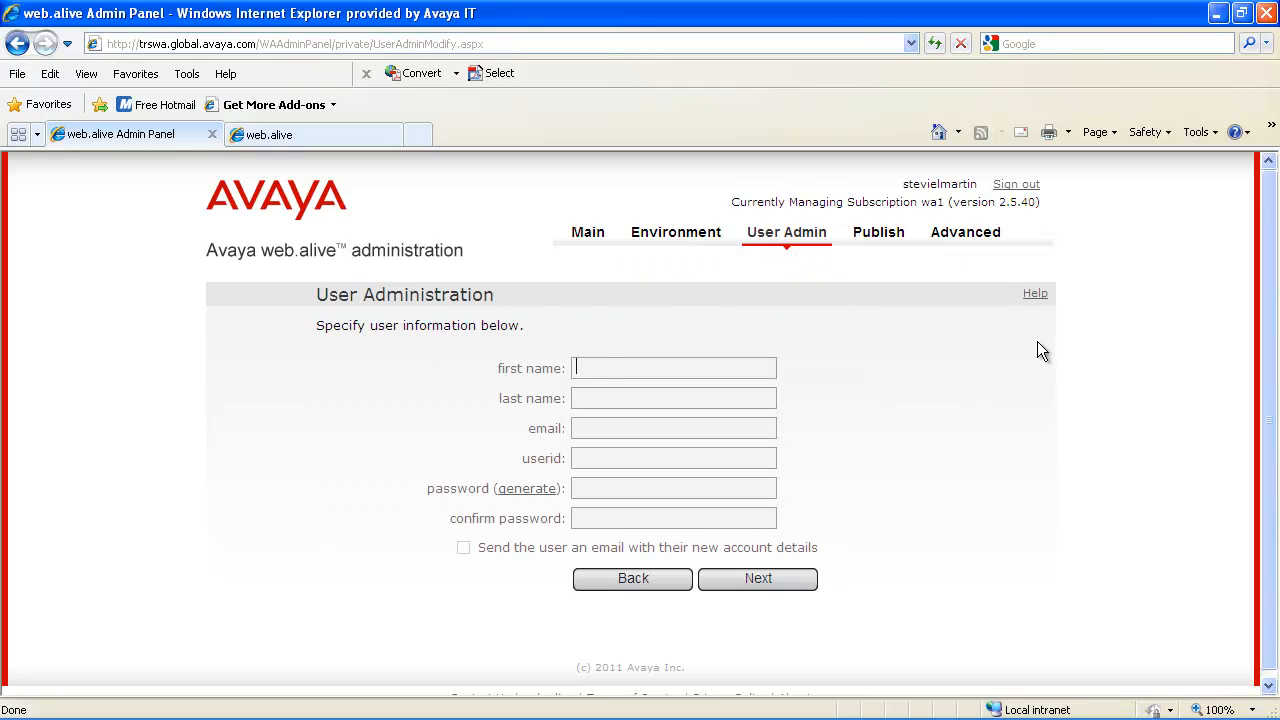
pyautogui.write('Hokie')
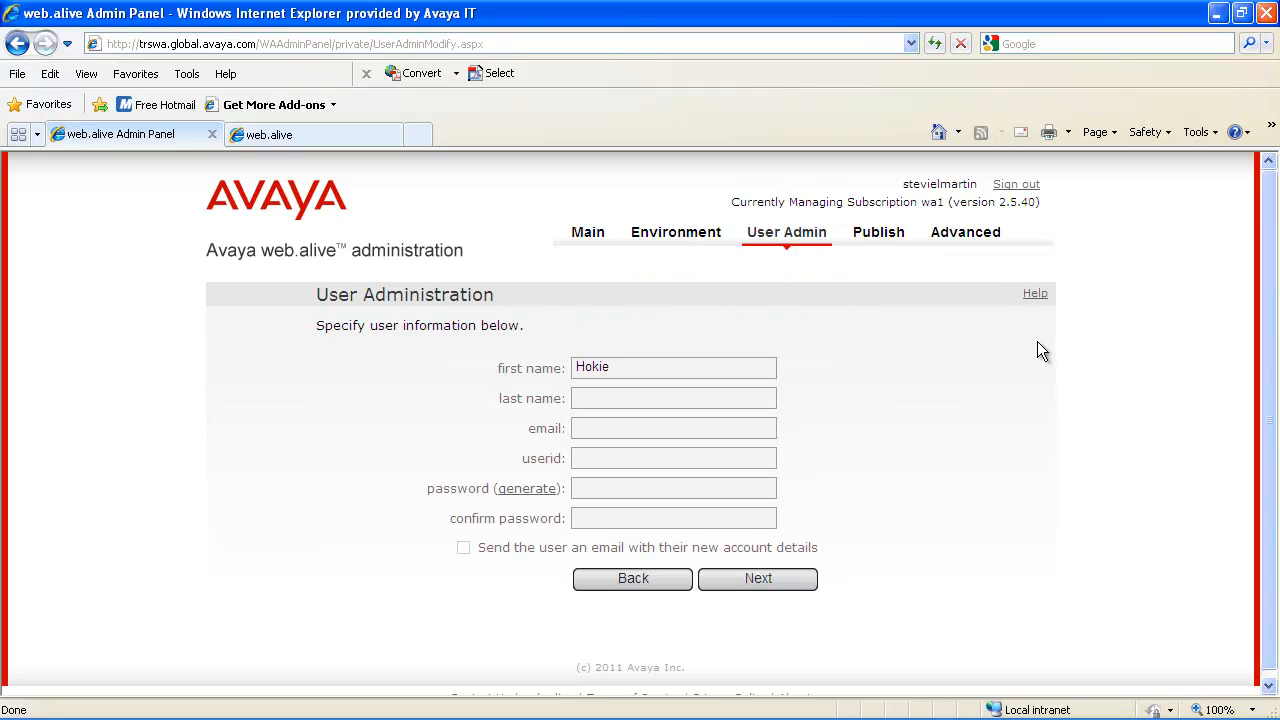
pyautogui.write('Nation')
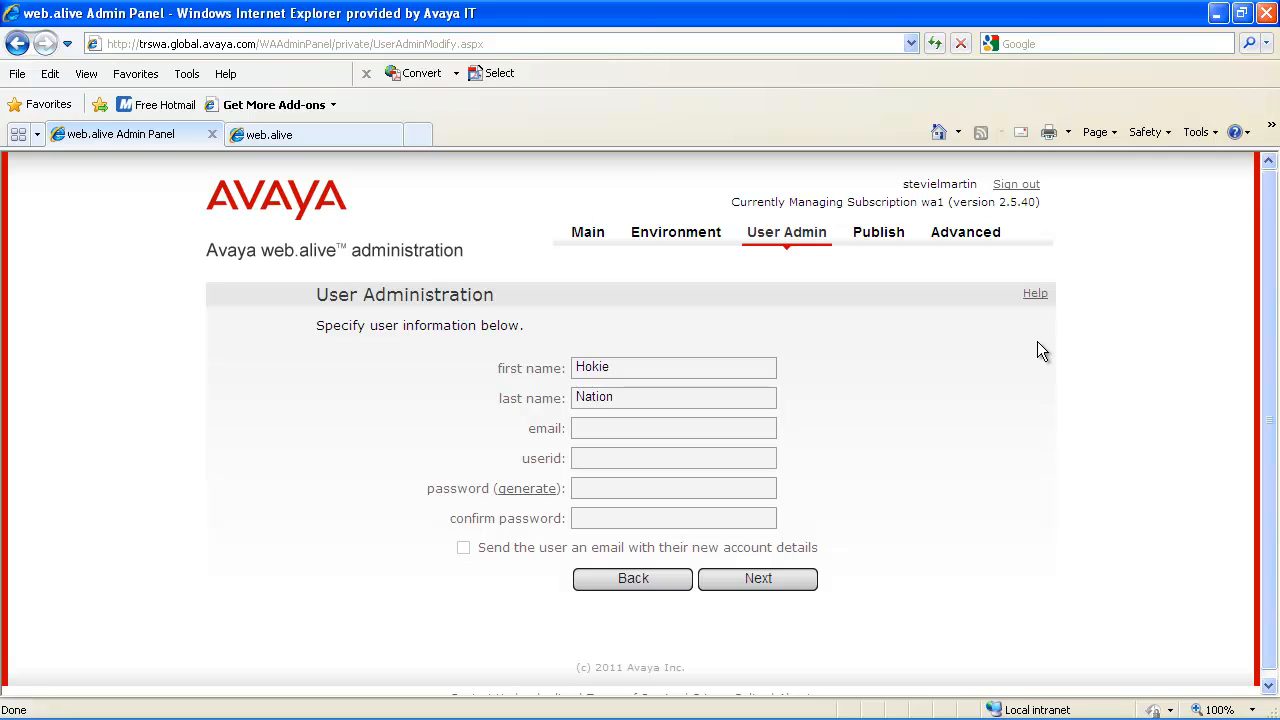
pyautogui.write('Hokie')
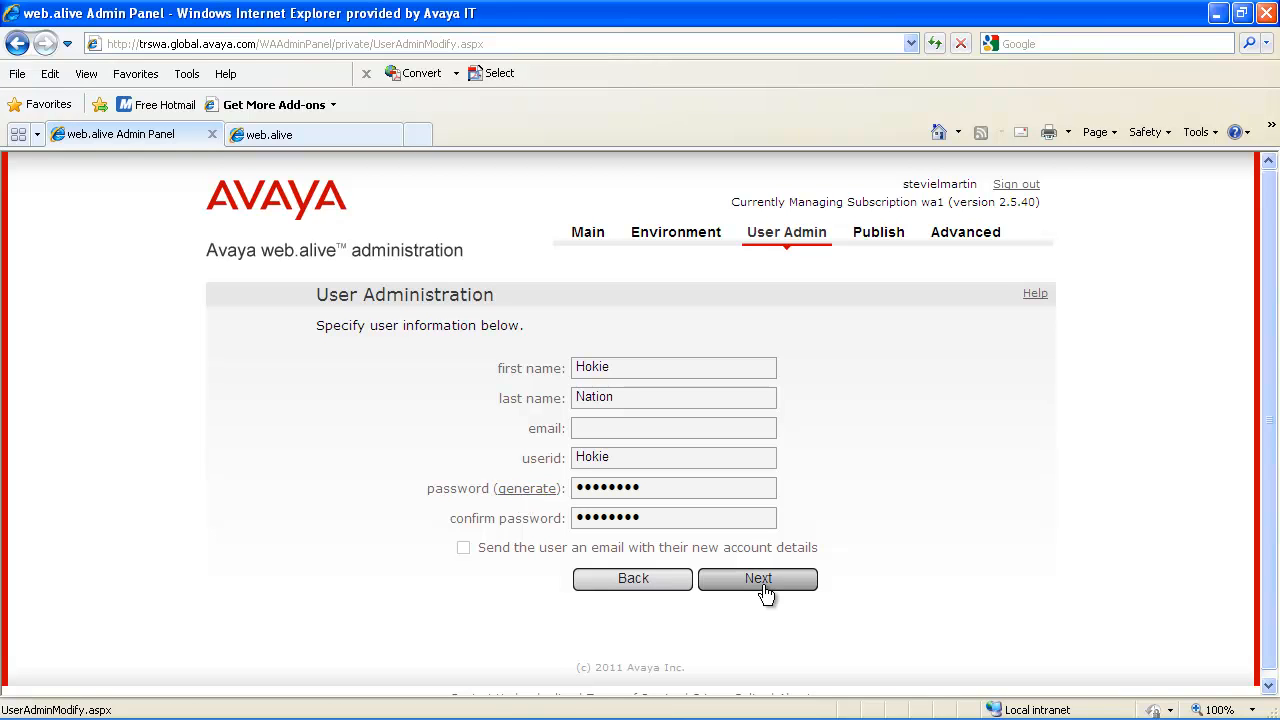
# Grant Hokie Auditorium Speaker, Meeting Room Speaker and Statistics Viewer privileges and apply.
pyautogui.click(758, 579)
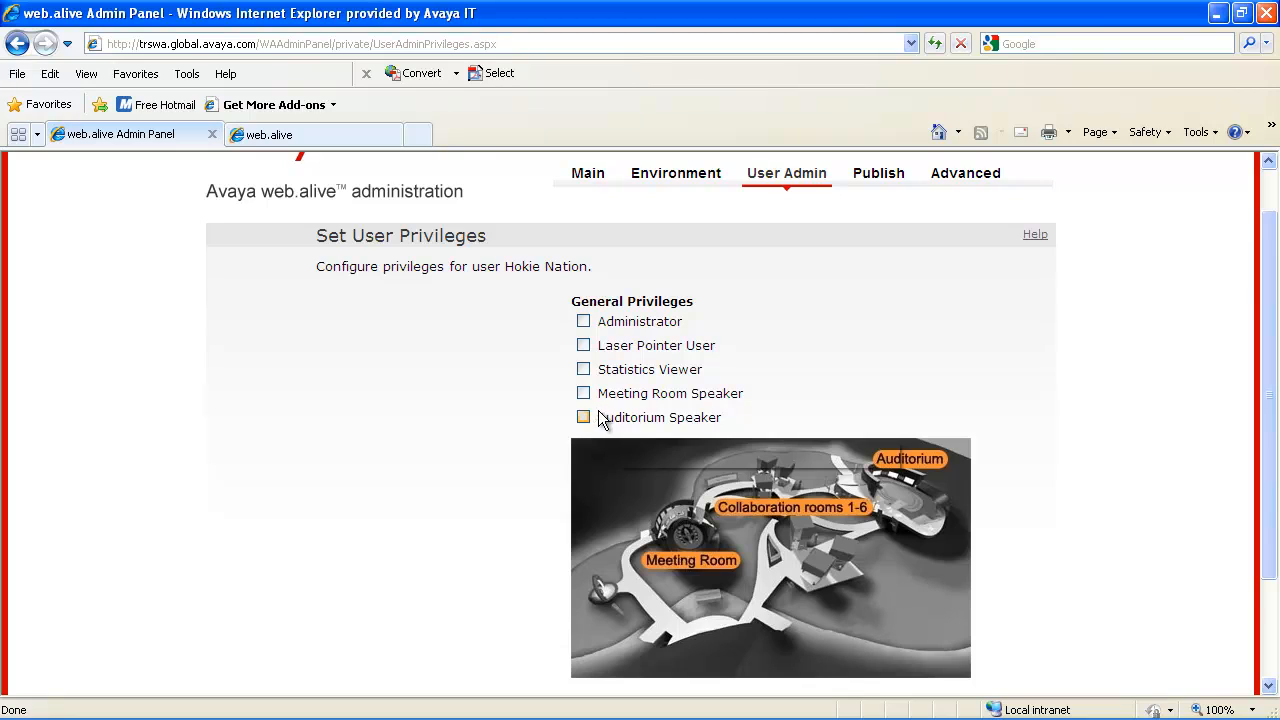
pyautogui.click(583, 417)
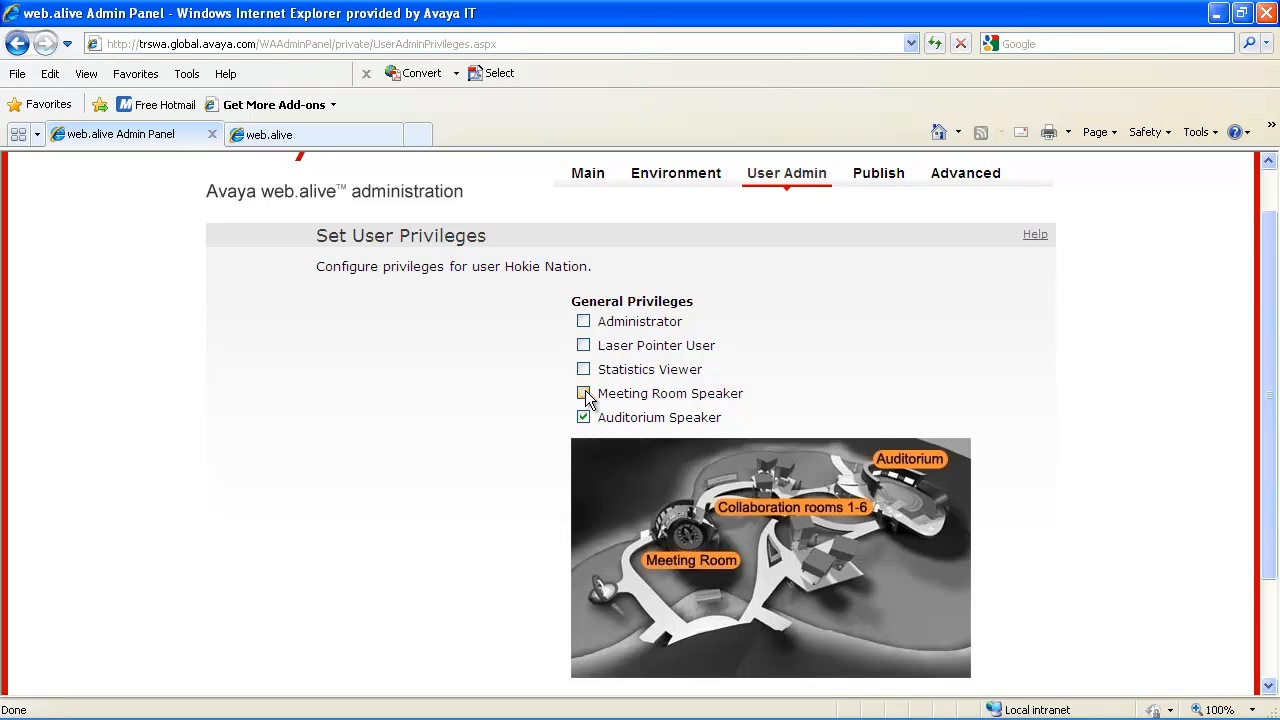
pyautogui.click(584, 394)
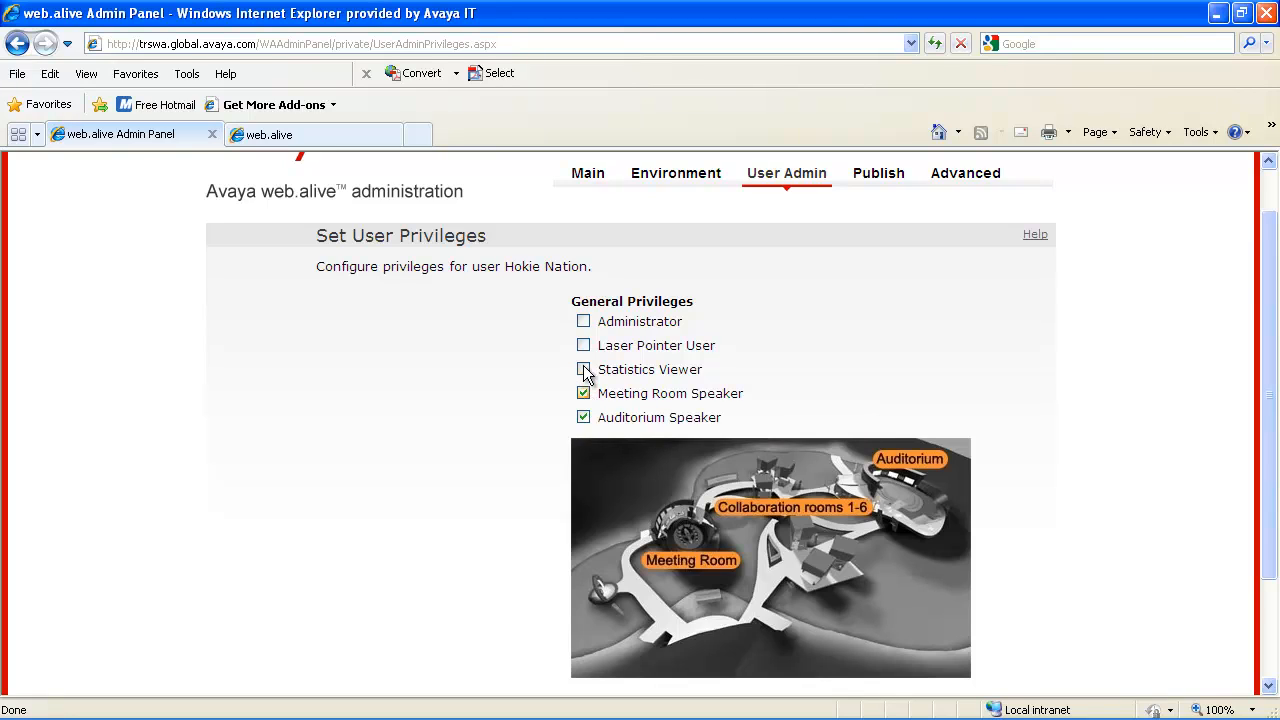
pyautogui.click(584, 370)
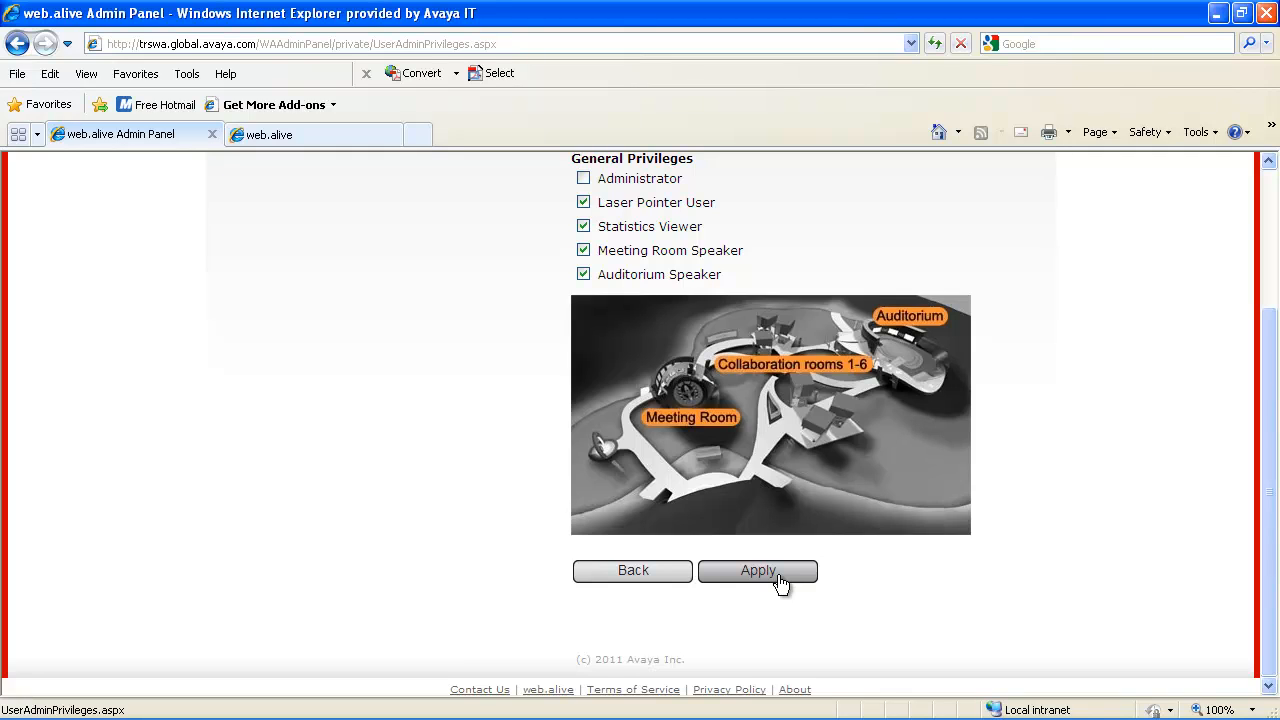
pyautogui.click(757, 571)
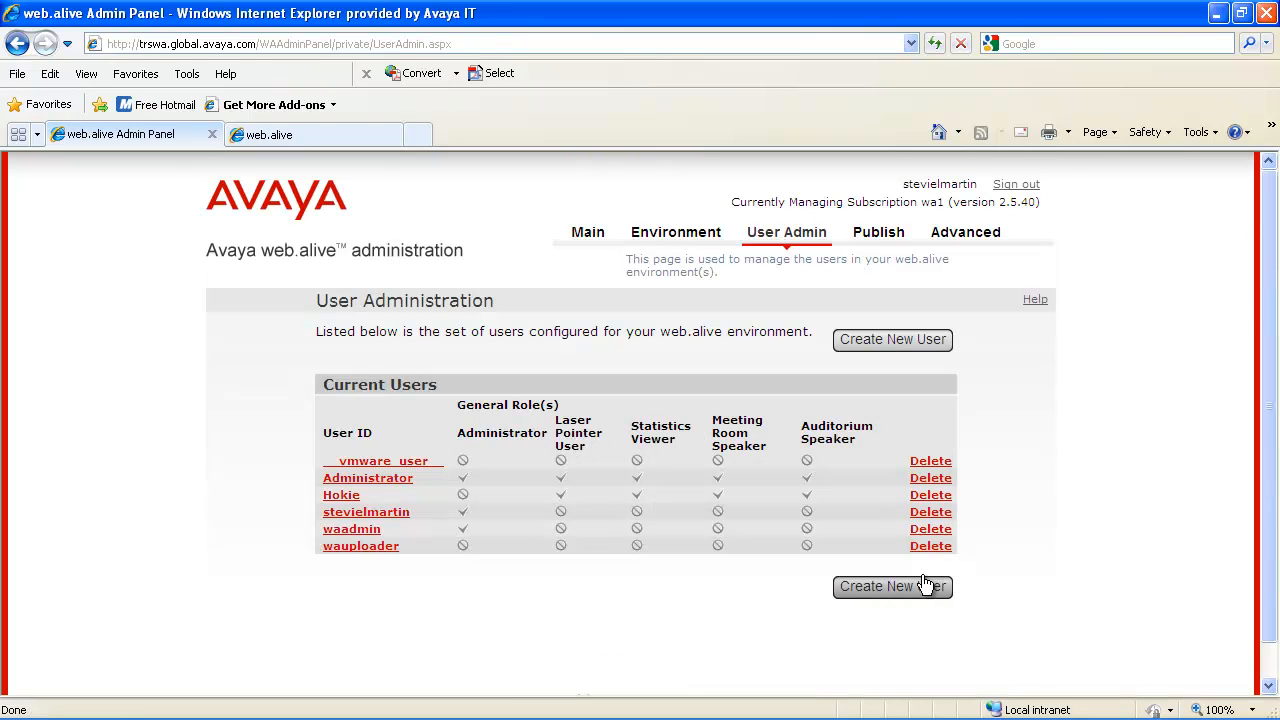
pyautogui.moveTo(588, 232)
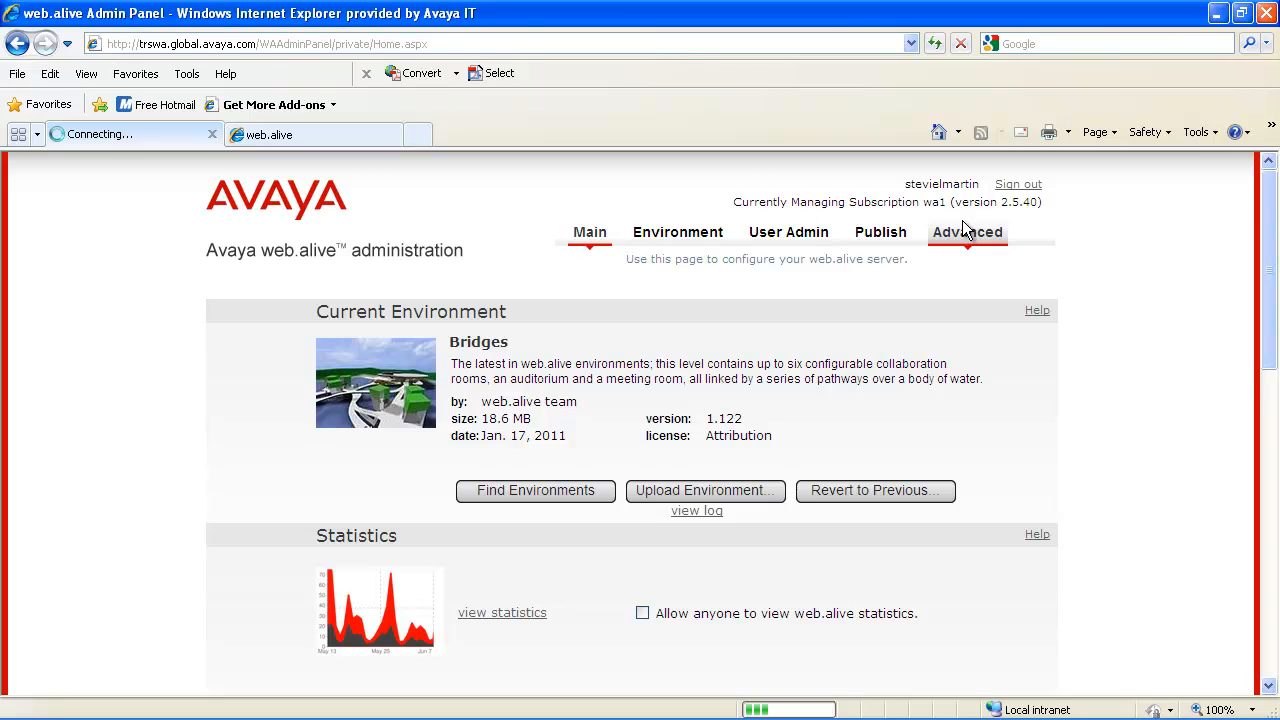
# View the Advanced tab's Web Authentication section with its empty session-cookie fields.
pyautogui.click(966, 232)
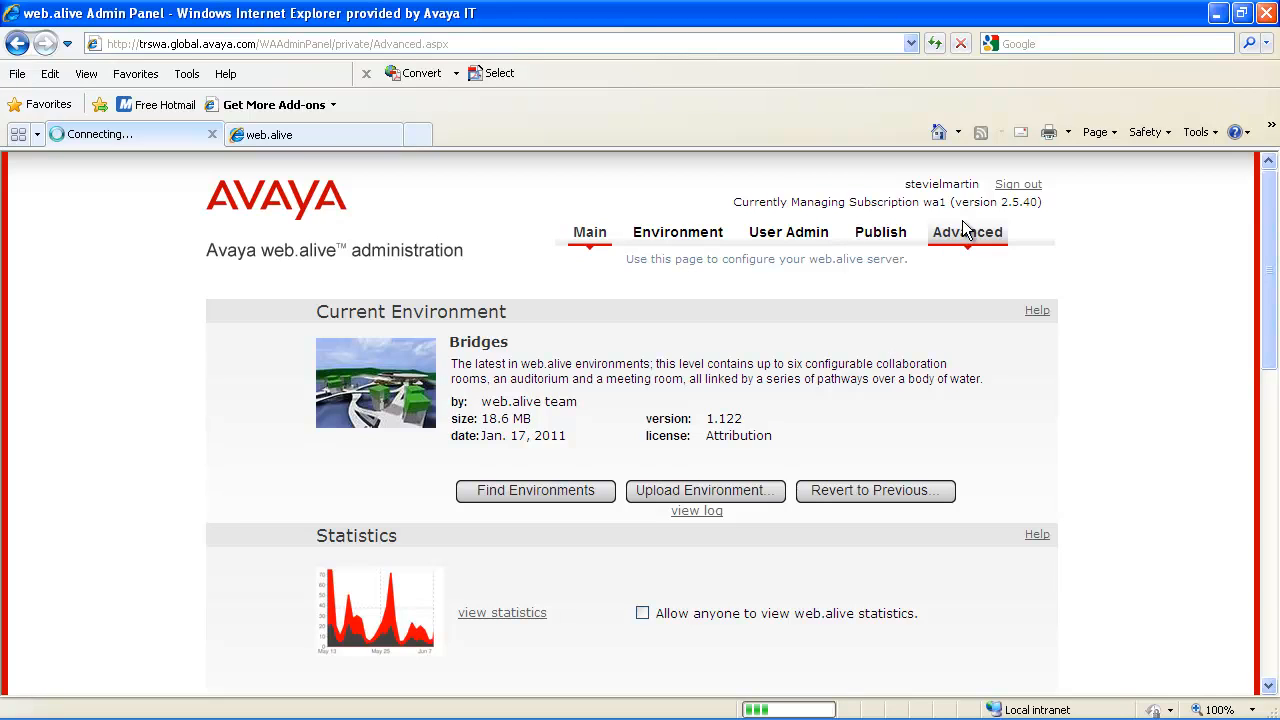
pyautogui.click(967, 232)
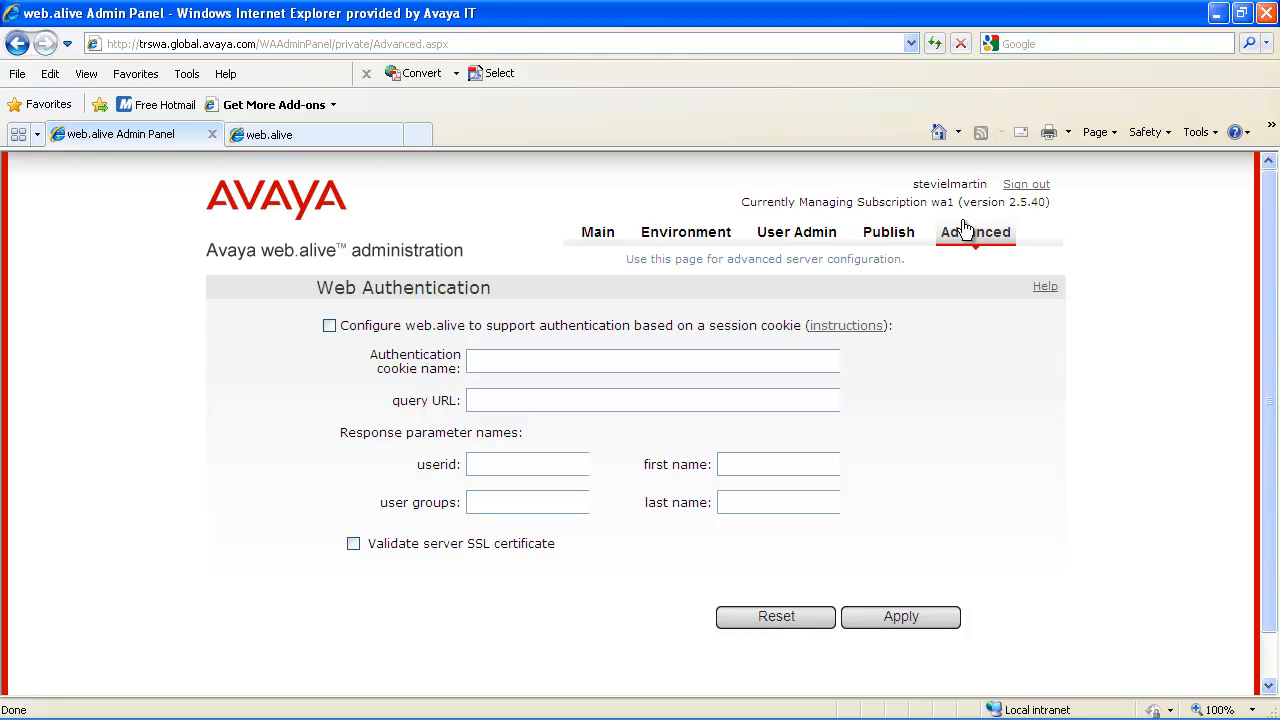
pyautogui.click(596, 232)
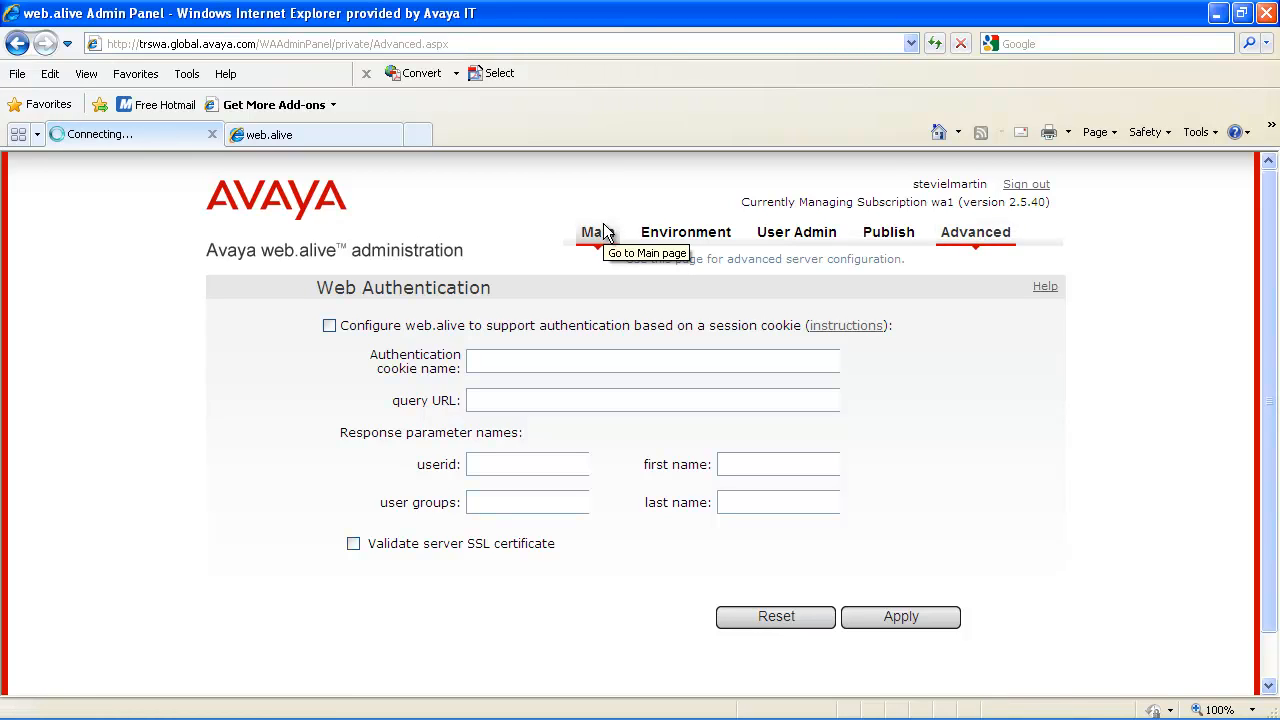
# Return to the Main page and review Settings with anonymous entry and badge pictures enabled.
pyautogui.click(592, 232)
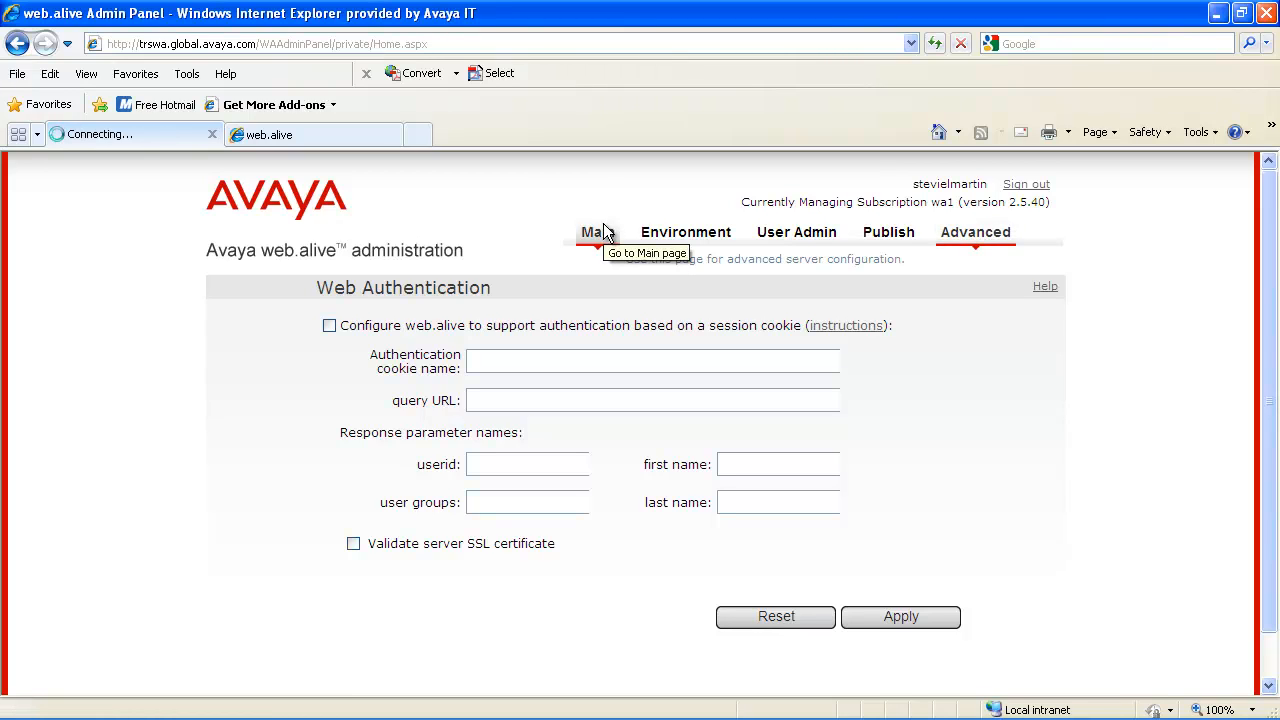
pyautogui.click(591, 232)
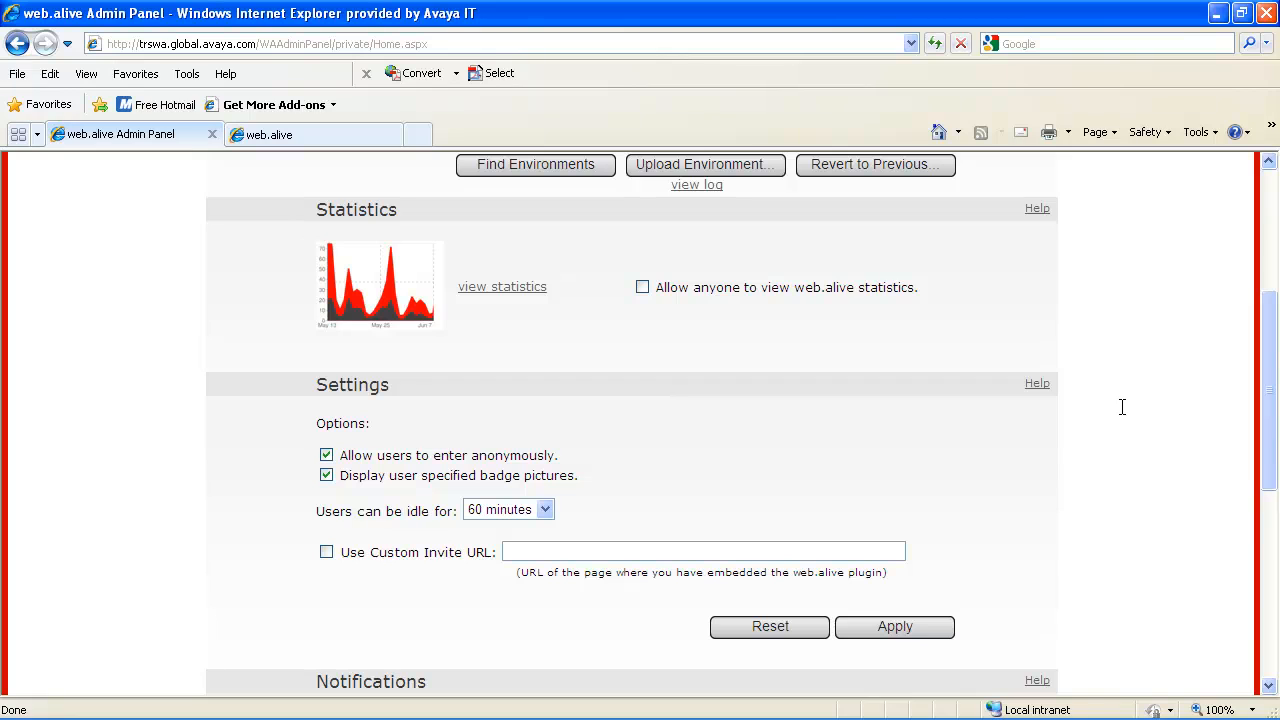
pyautogui.scroll(3)
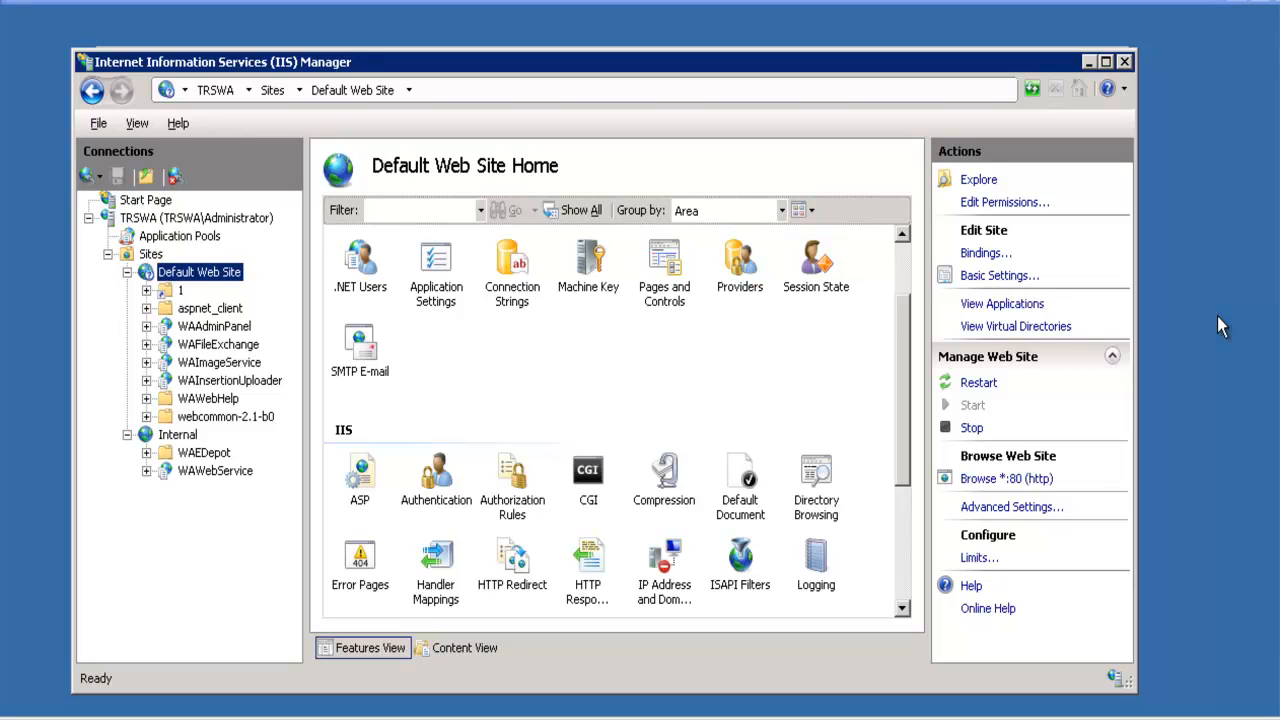
pyautogui.moveTo(665, 344)
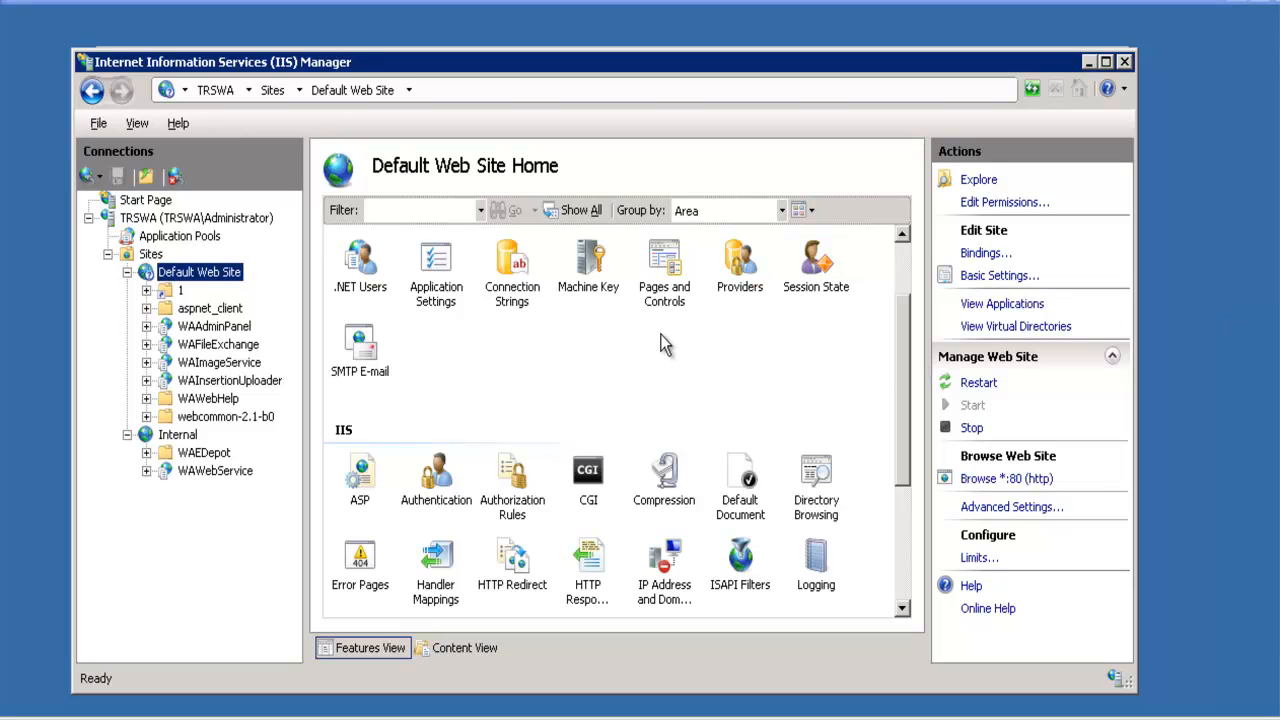
pyautogui.moveTo(180, 353)
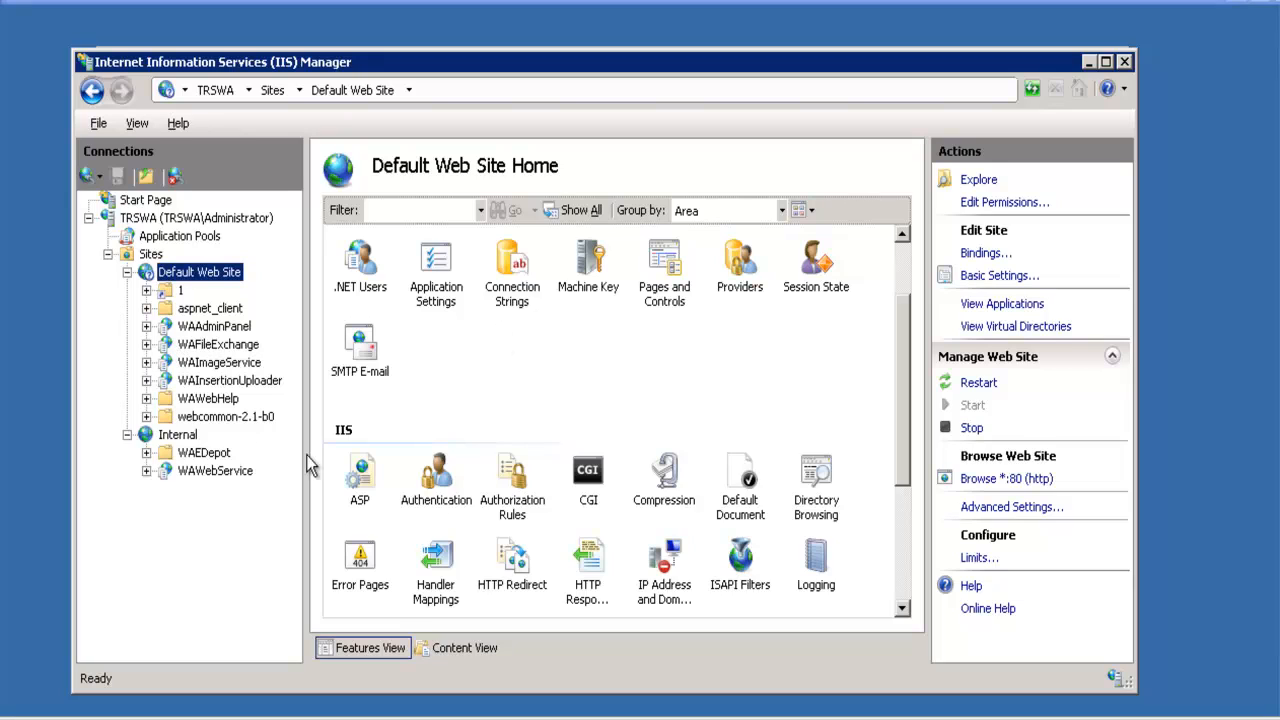
pyautogui.moveTo(424, 489)
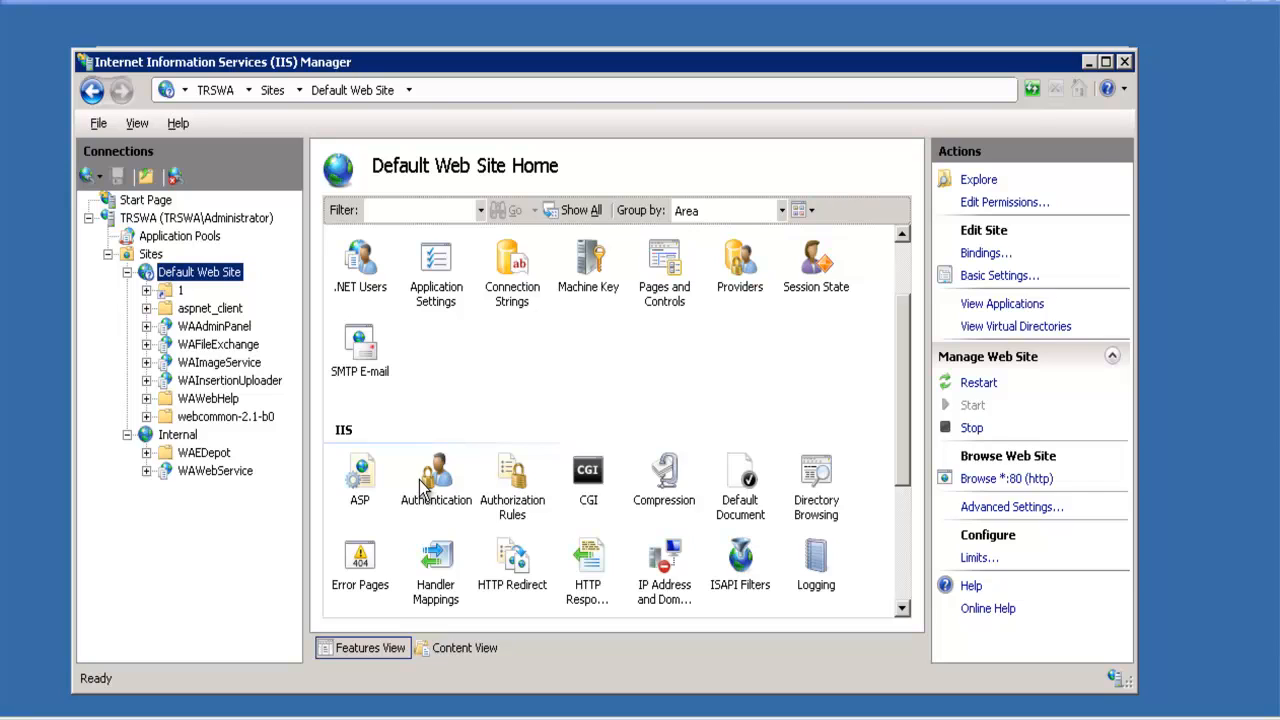
pyautogui.moveTo(427, 483)
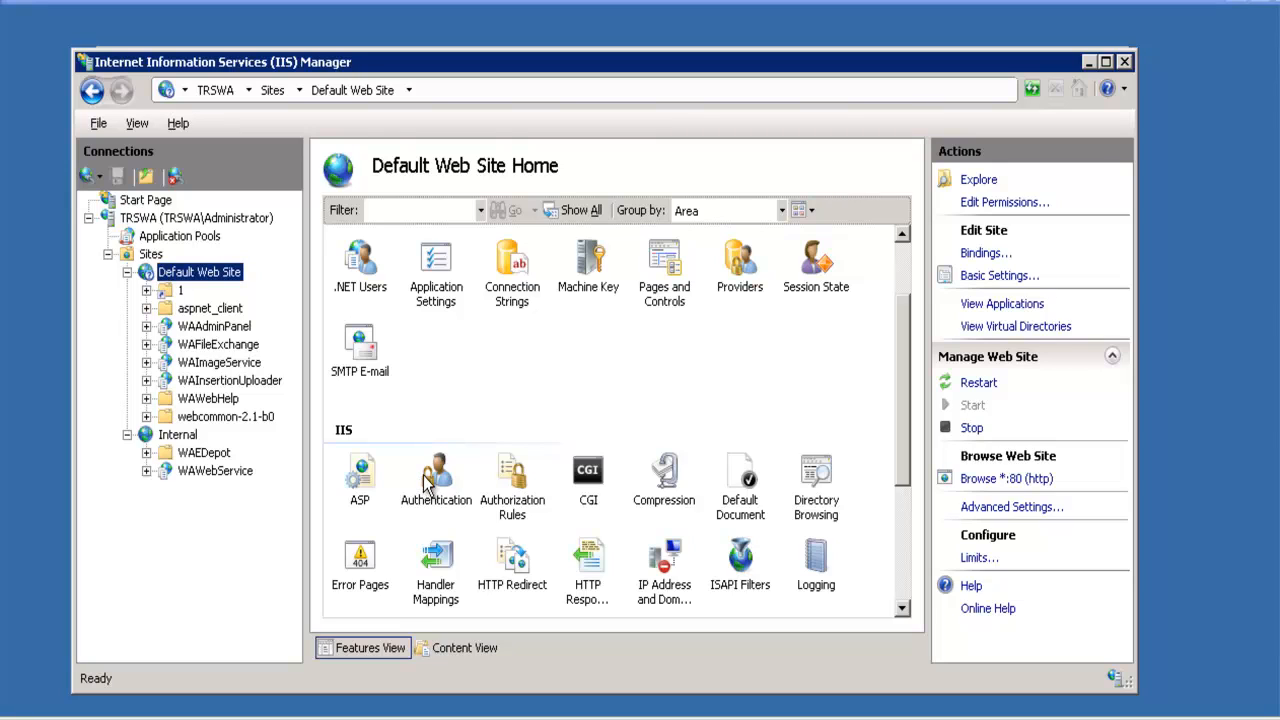
# Open the Default Web Site's Authentication feature, where only Anonymous Authentication is enabled.
pyautogui.doubleClick(435, 470)
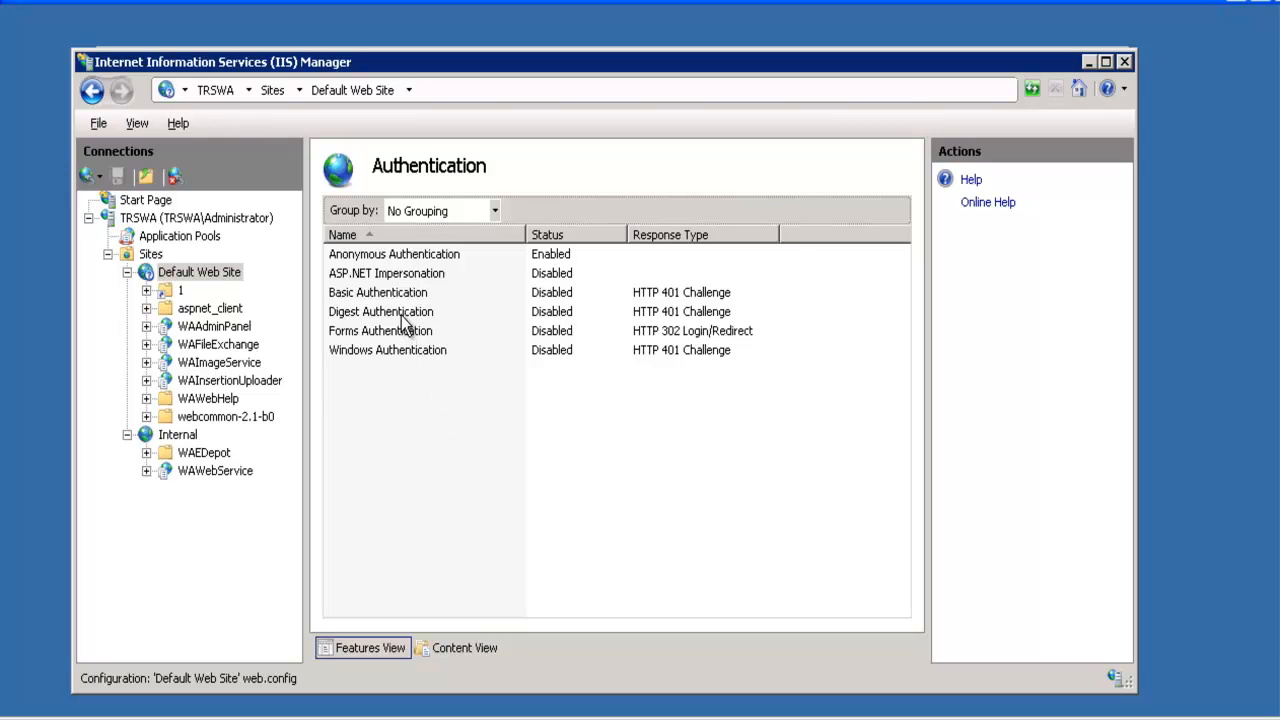
pyautogui.moveTo(390, 243)
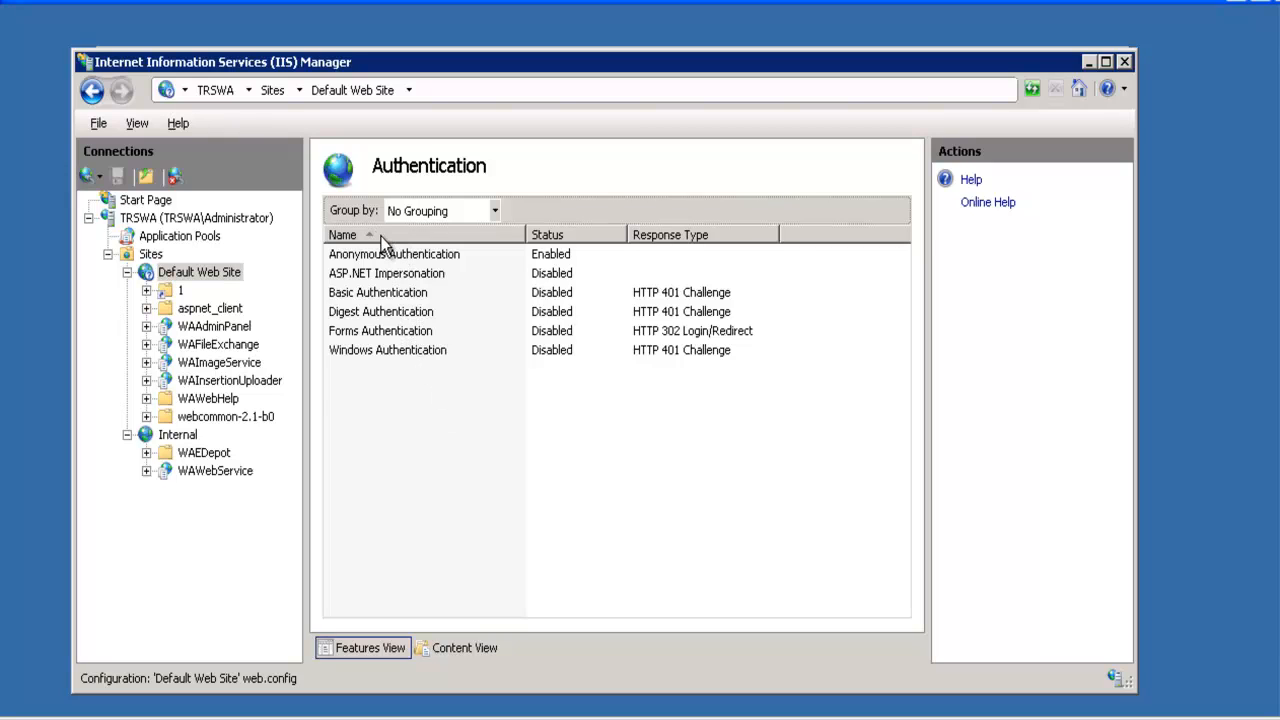
pyautogui.click(394, 253)
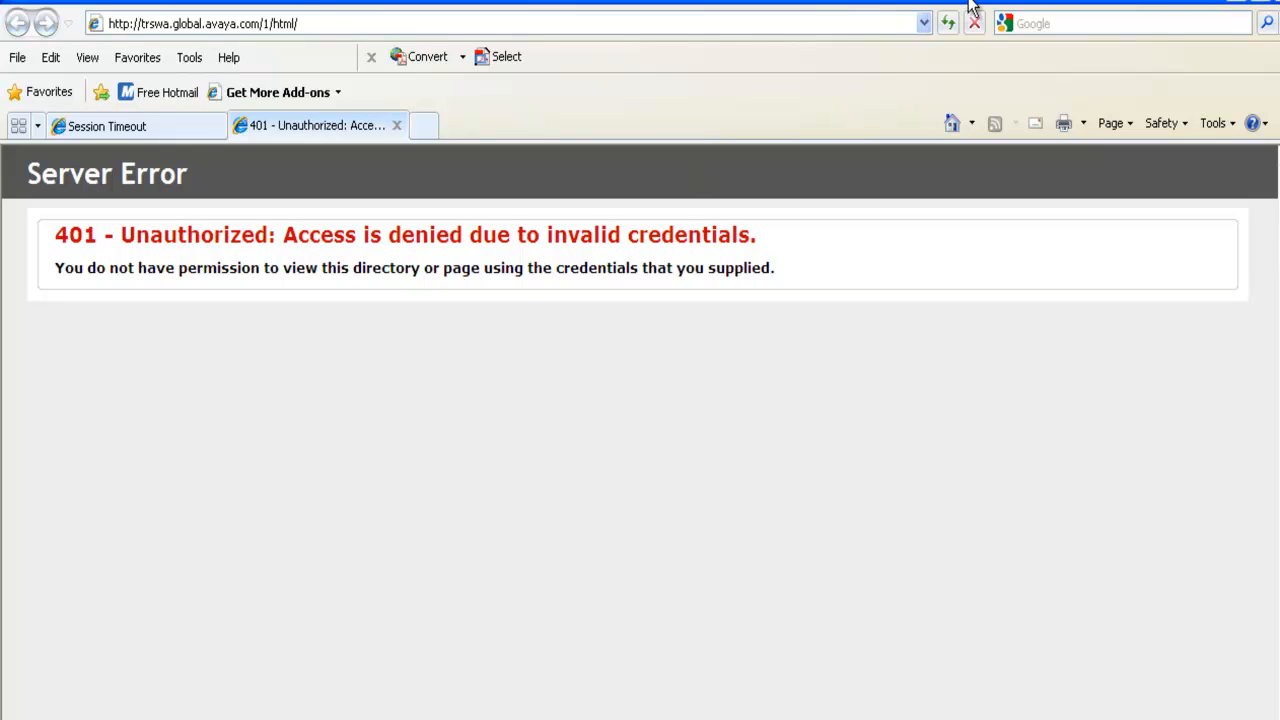
pyautogui.moveTo(920, 24)
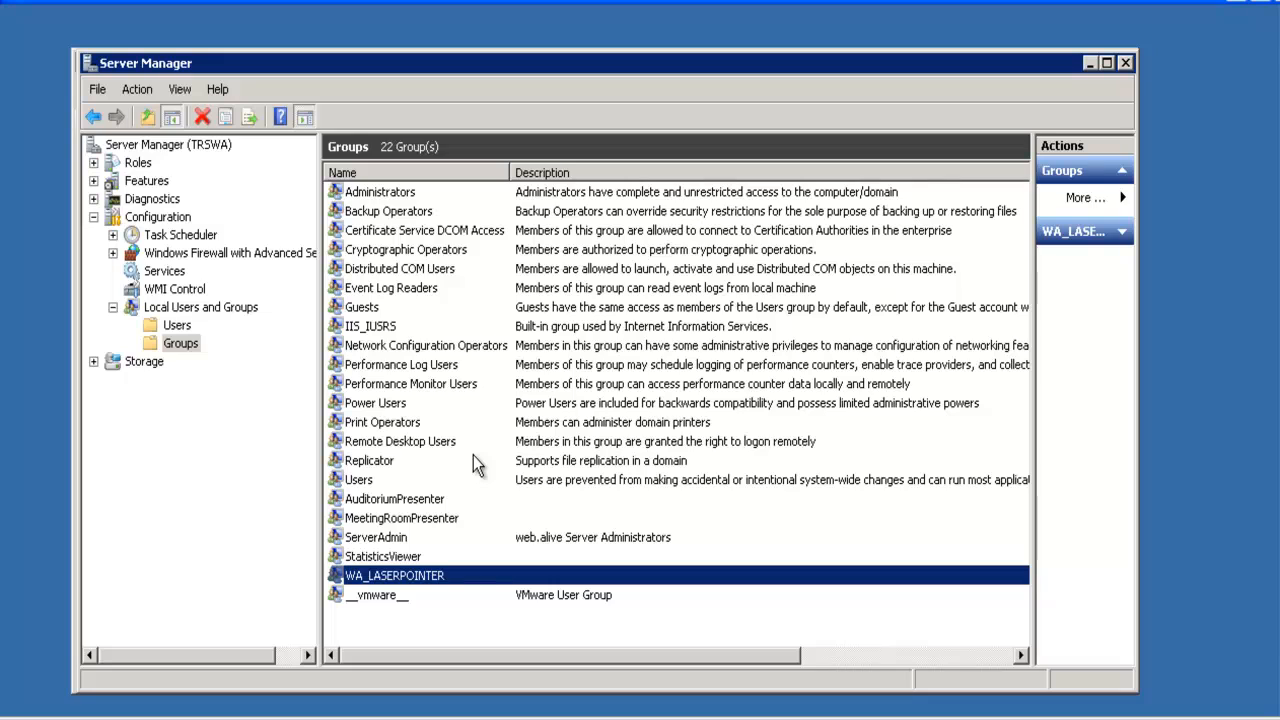
pyautogui.moveTo(423, 504)
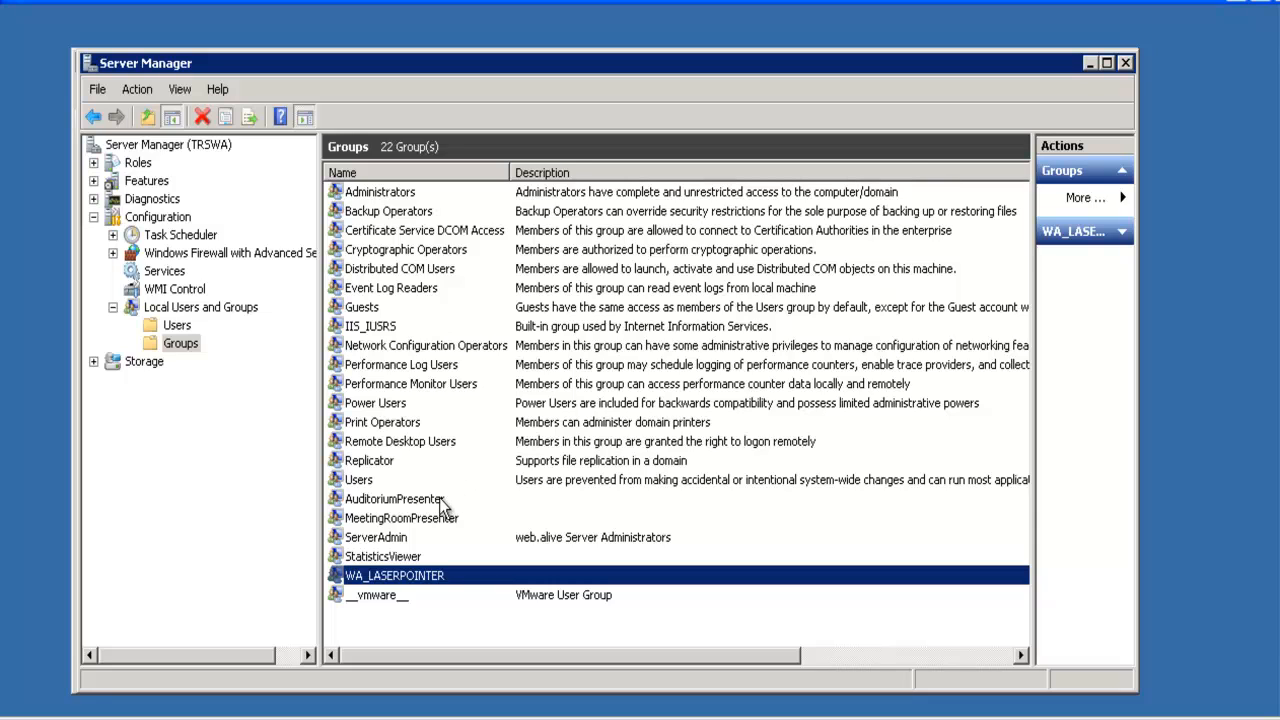
# Check AuditoriumPresenter members Administrator, GLOBAL\Domain Users and Hokie, then cancel.
pyautogui.doubleClick(393, 498)
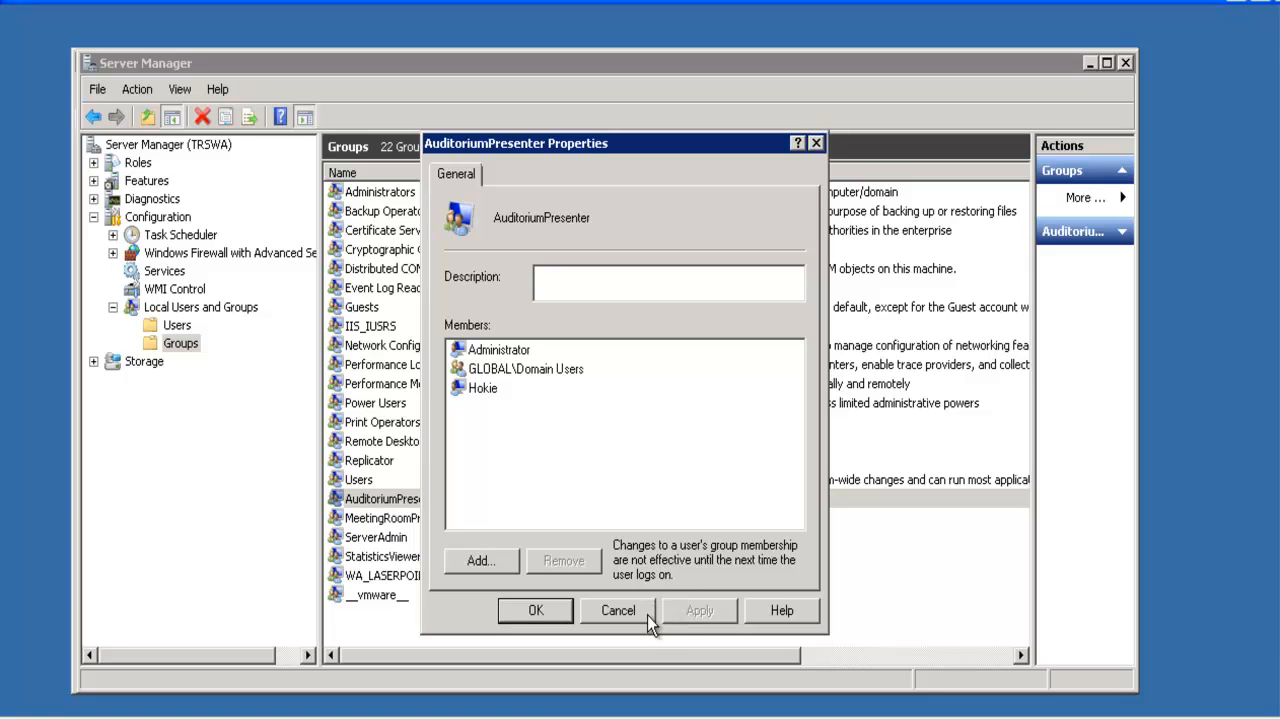
pyautogui.click(616, 610)
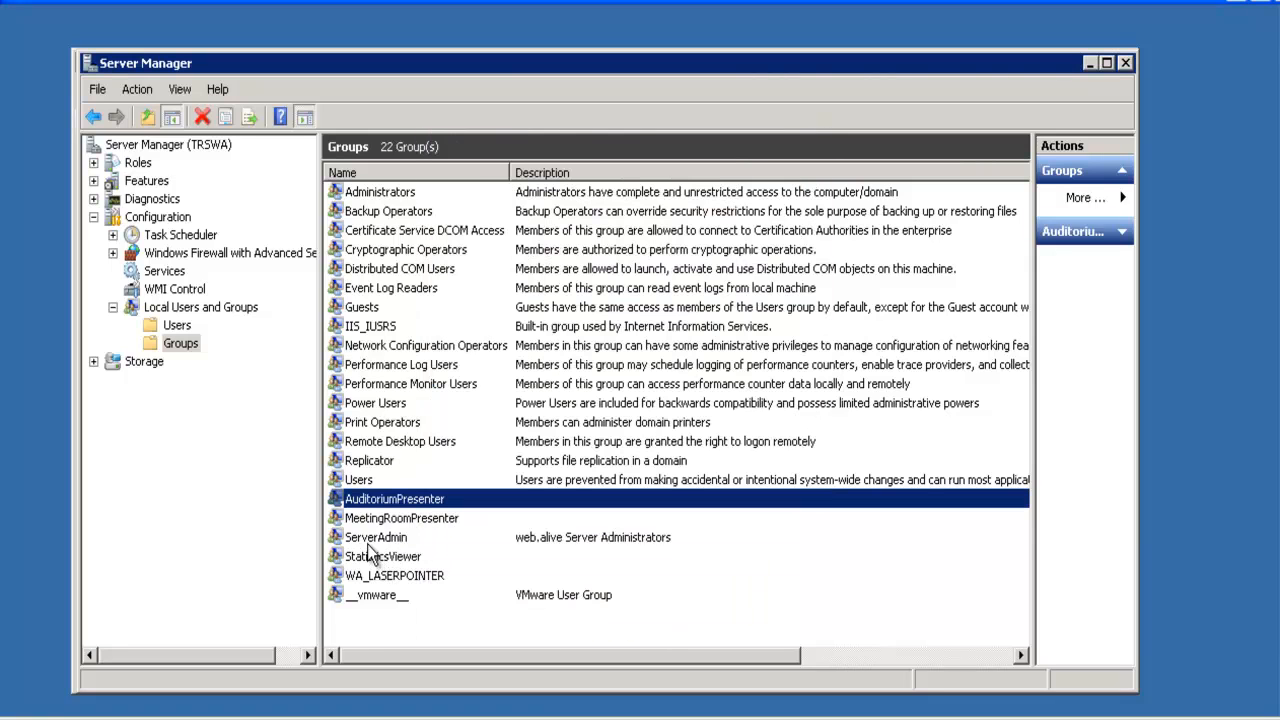
pyautogui.doubleClick(376, 537)
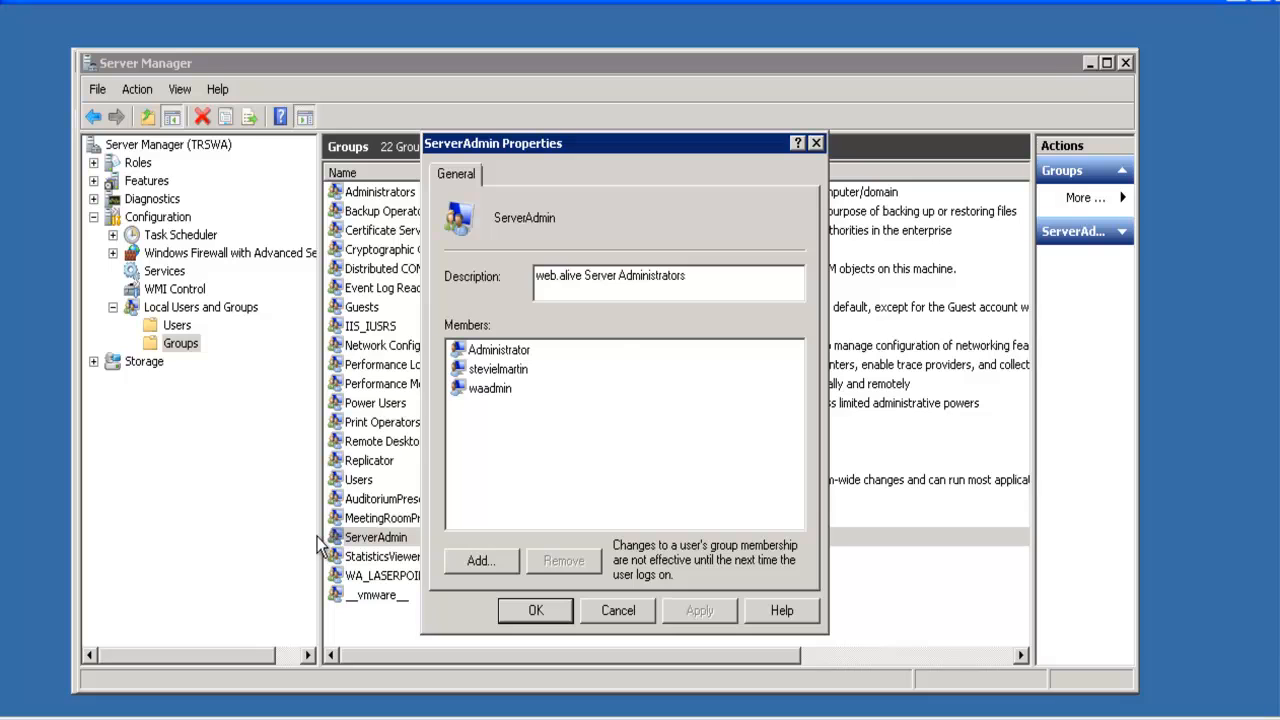
pyautogui.click(535, 610)
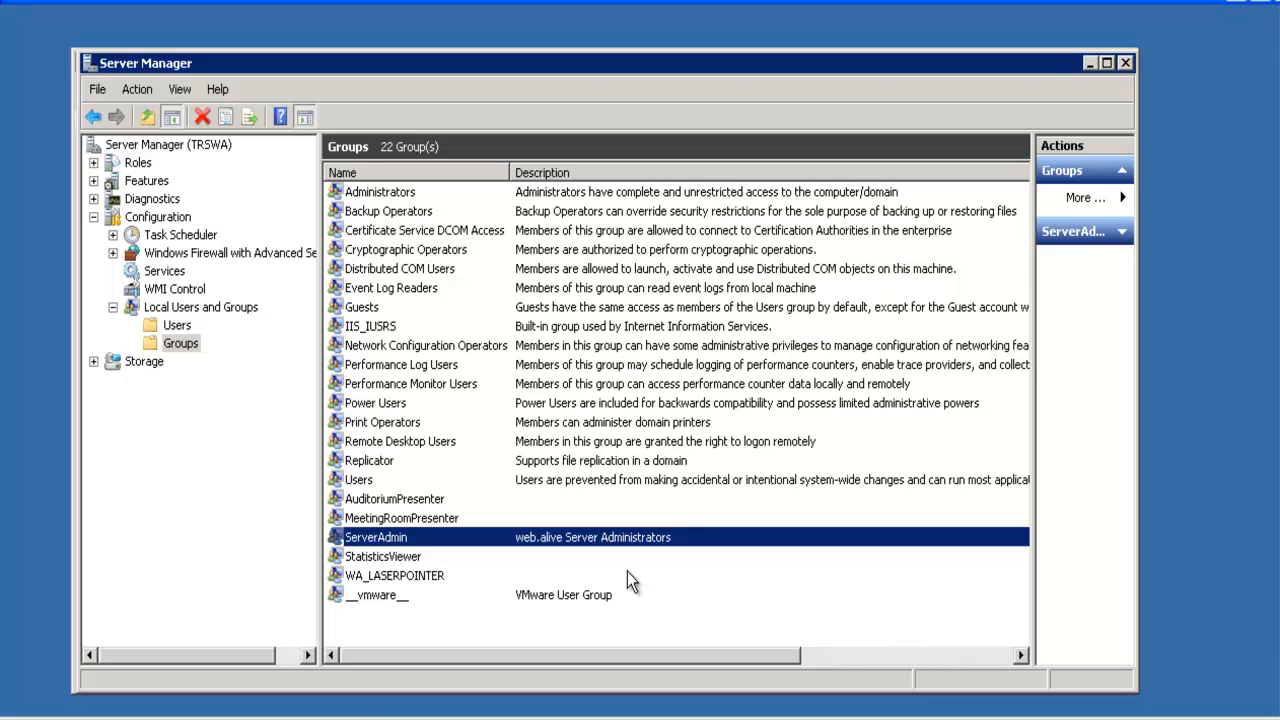
pyautogui.doubleClick(358, 479)
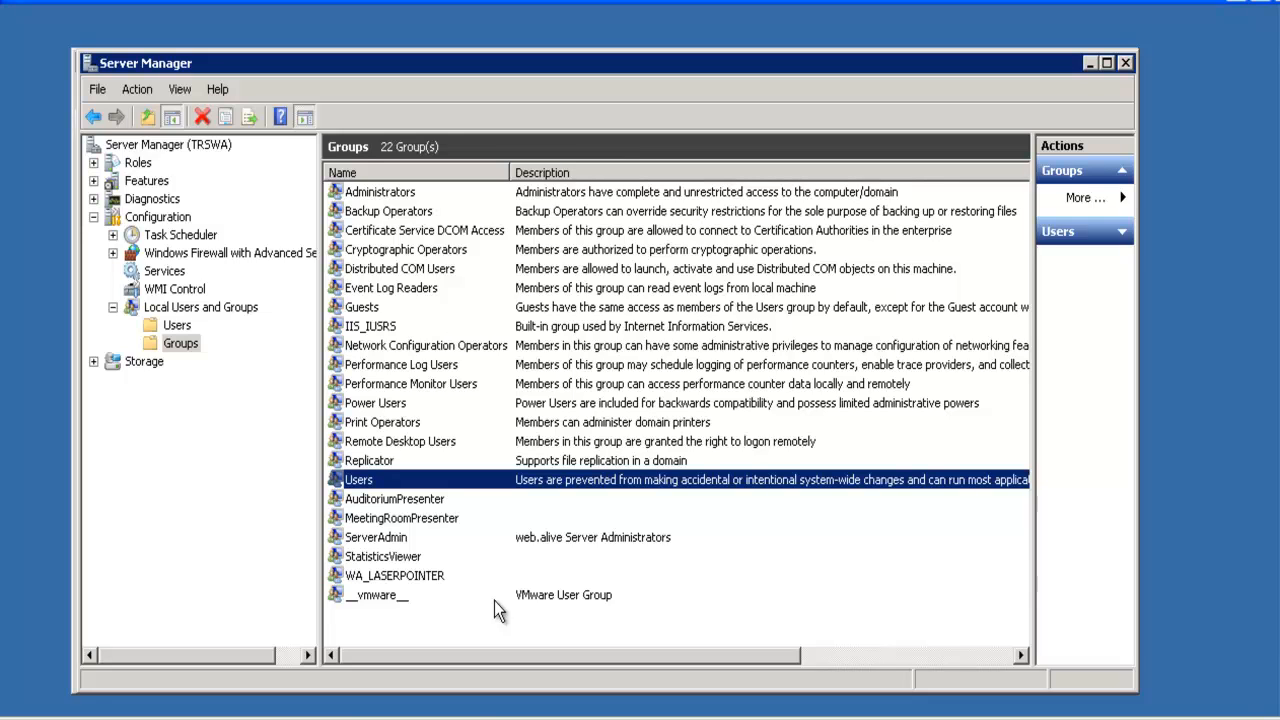
pyautogui.moveTo(408, 512)
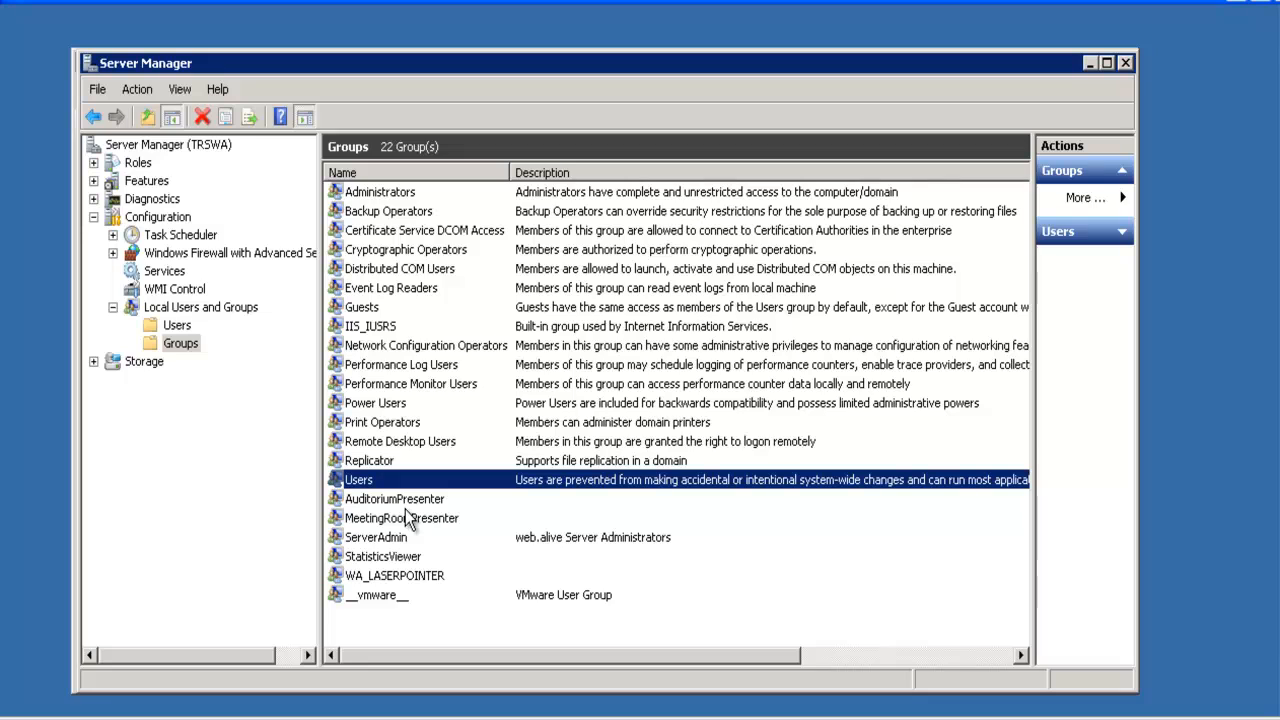
pyautogui.doubleClick(393, 517)
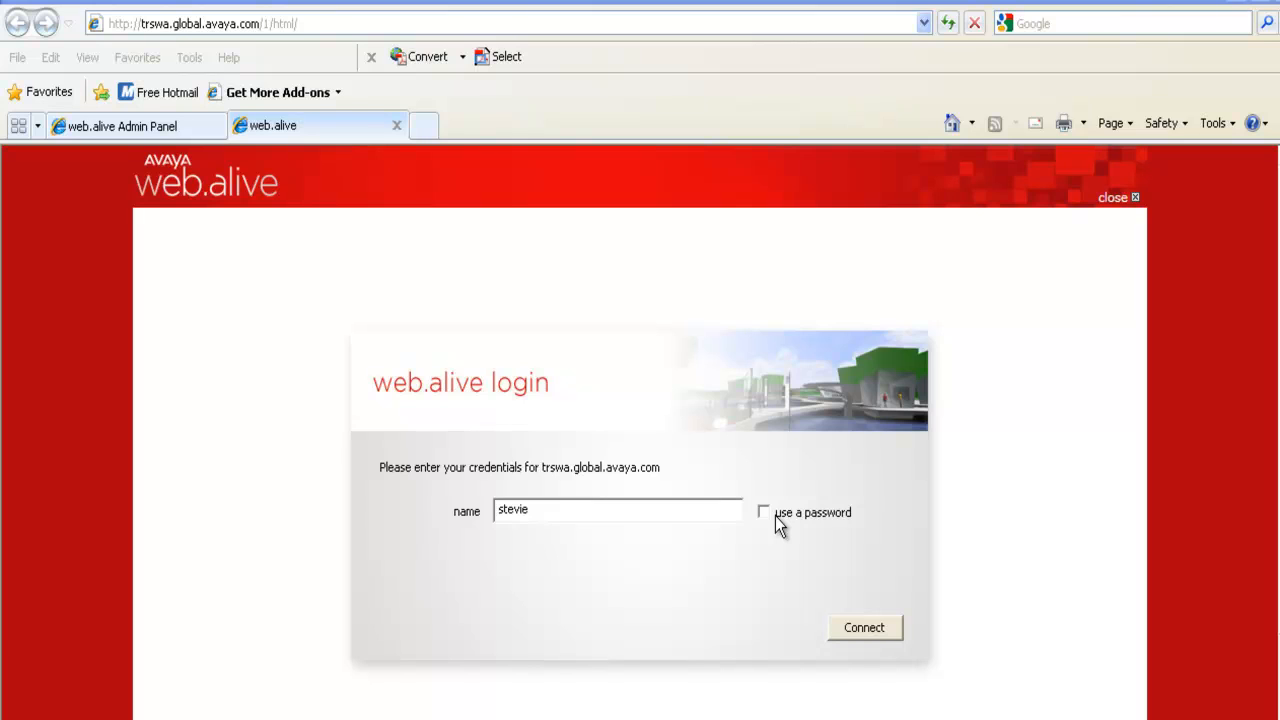
# Tick 'use a password' on the web.alive login form to reveal the password fields.
pyautogui.click(770, 512)
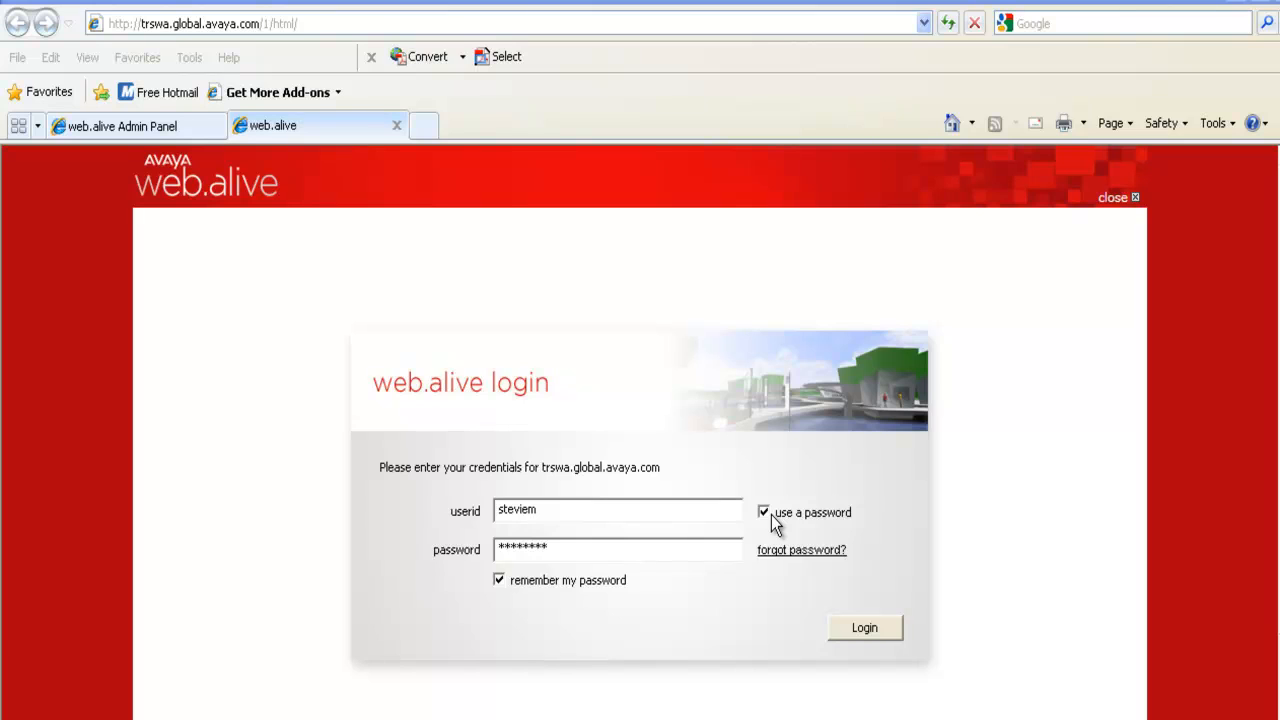
pyautogui.doubleClick(522, 511)
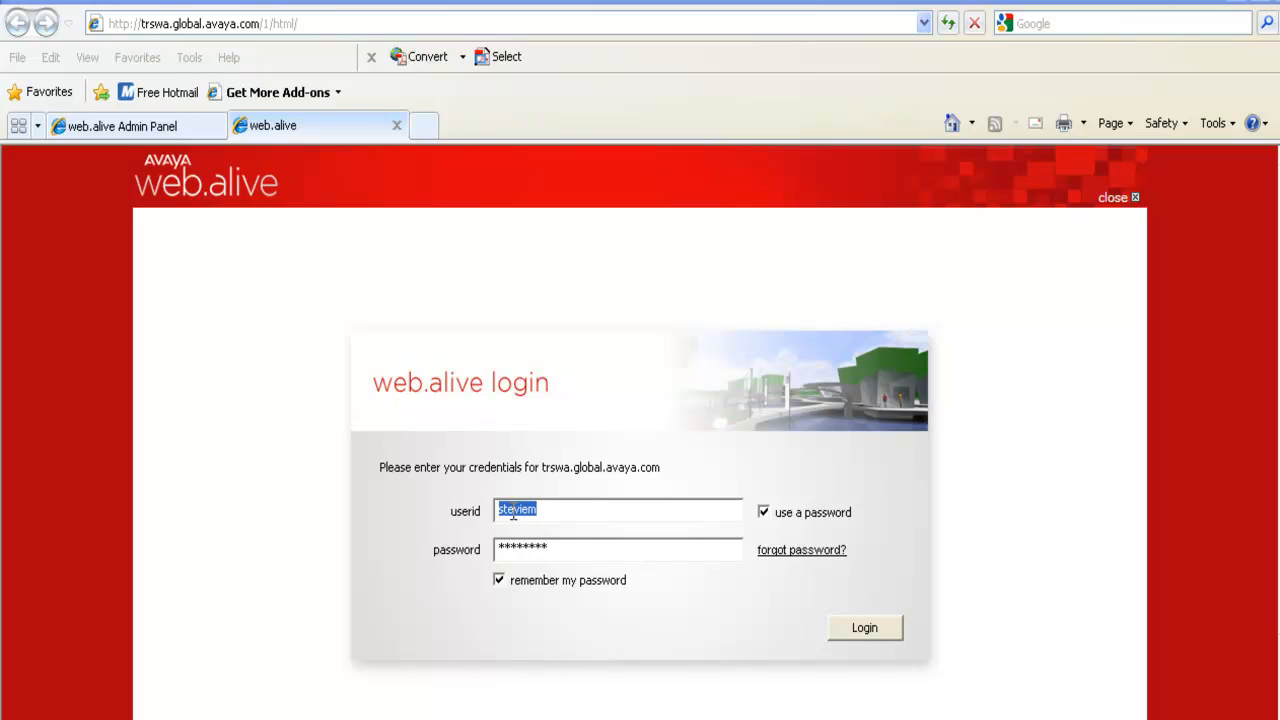
pyautogui.write('global\\steviem')
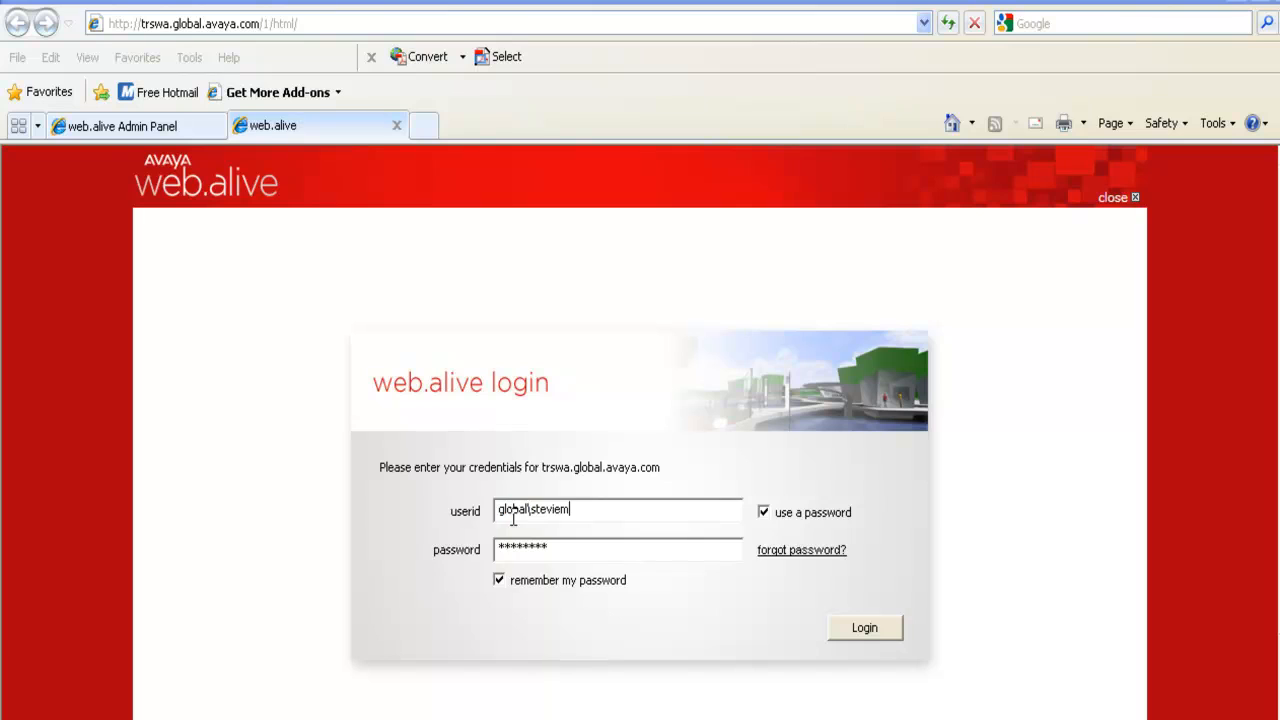
pyautogui.moveTo(852, 637)
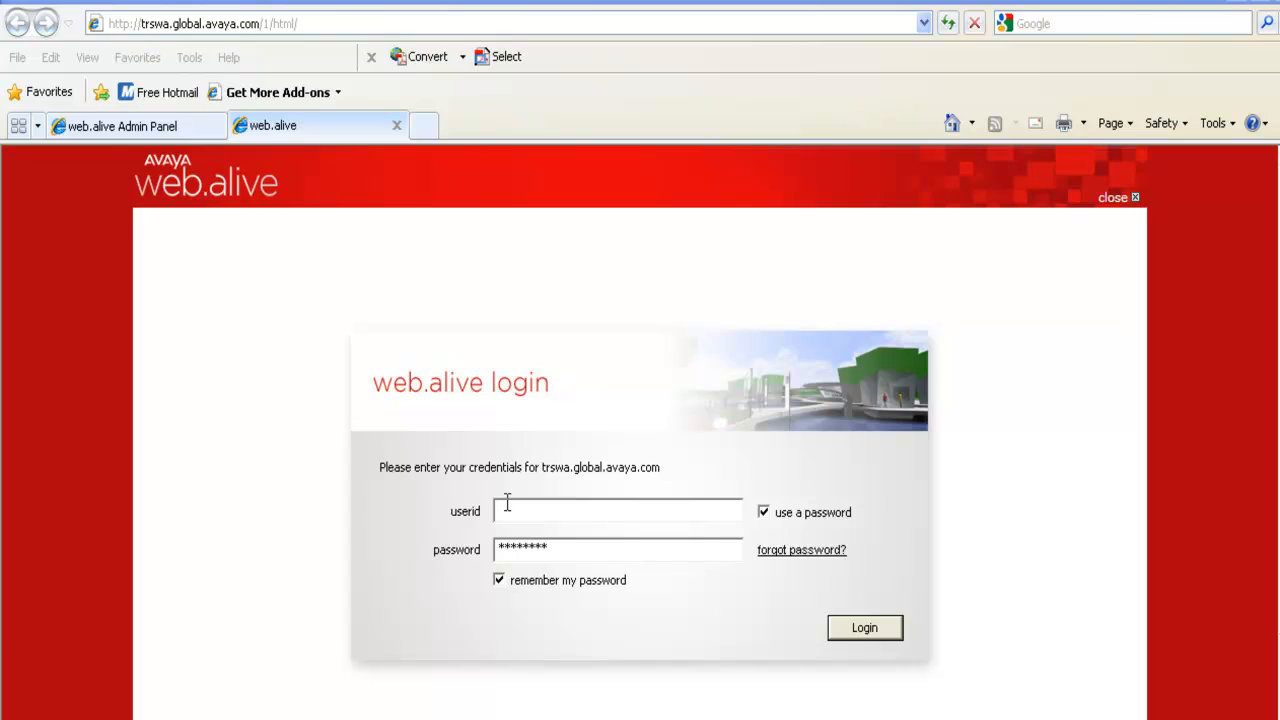
pyautogui.write('Hokie')
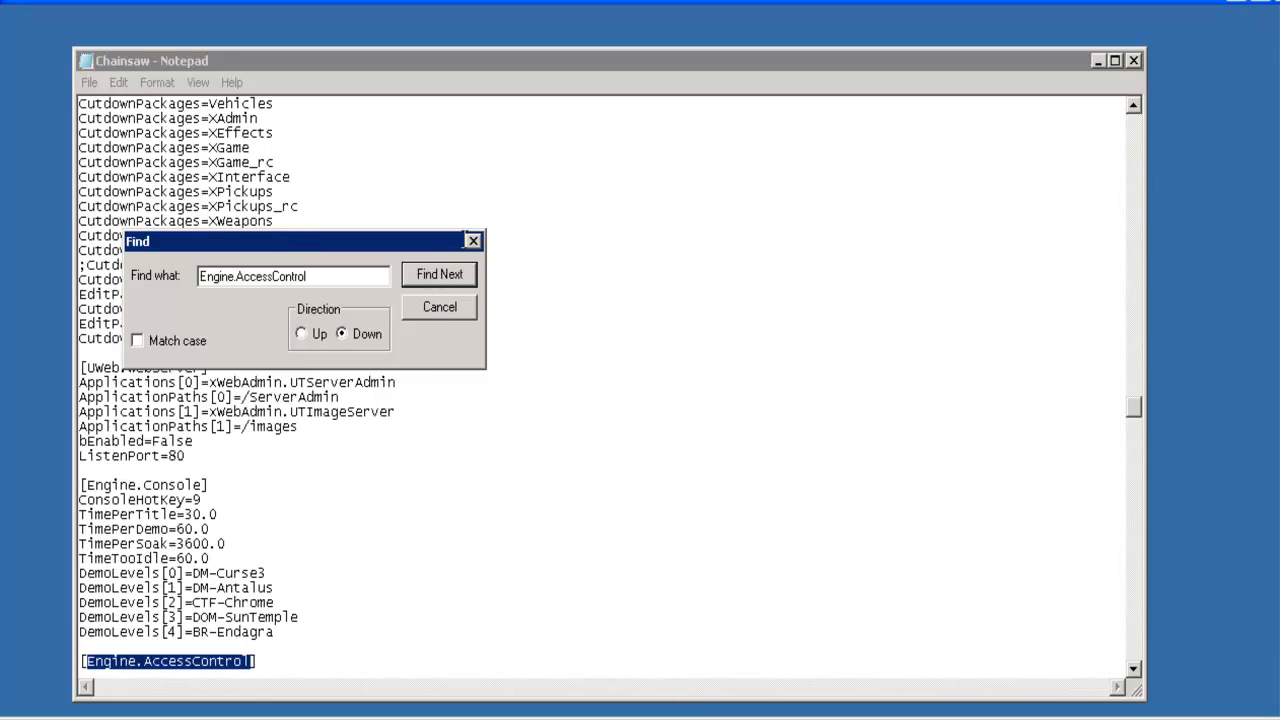
# Close the Find dialog to read the [Engine.AccessControl] section in Notepad.
pyautogui.click(438, 307)
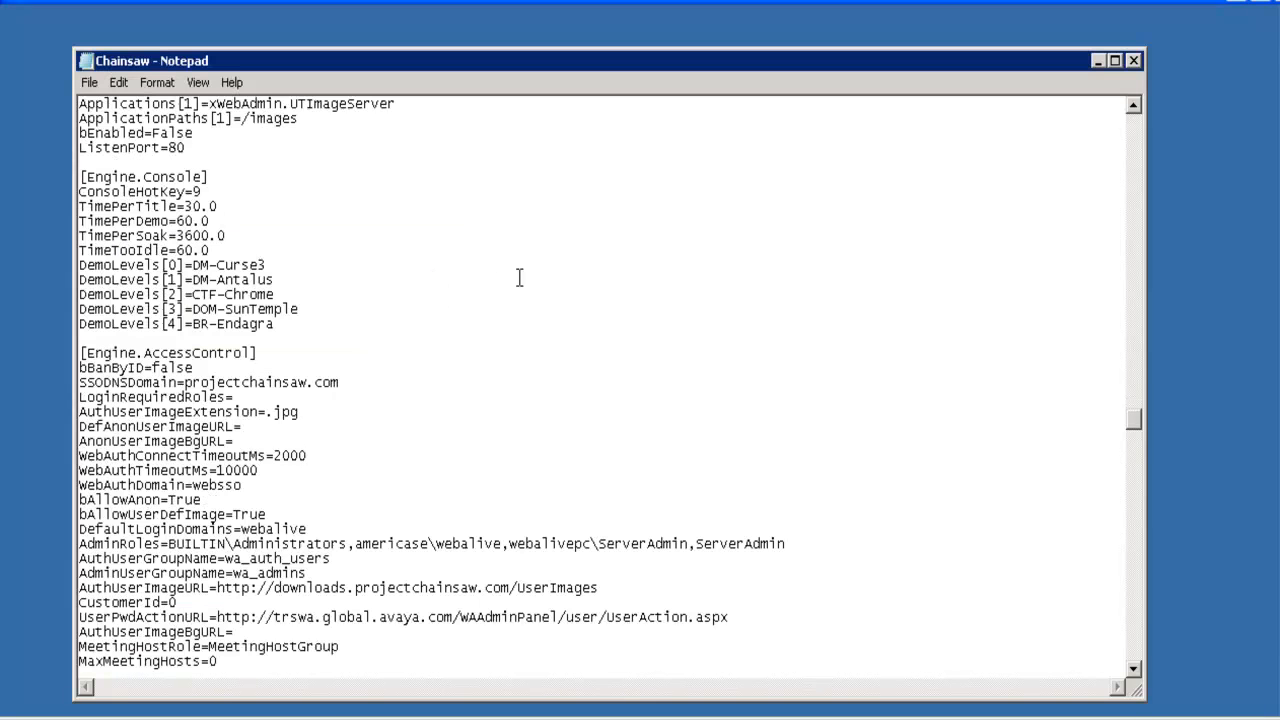